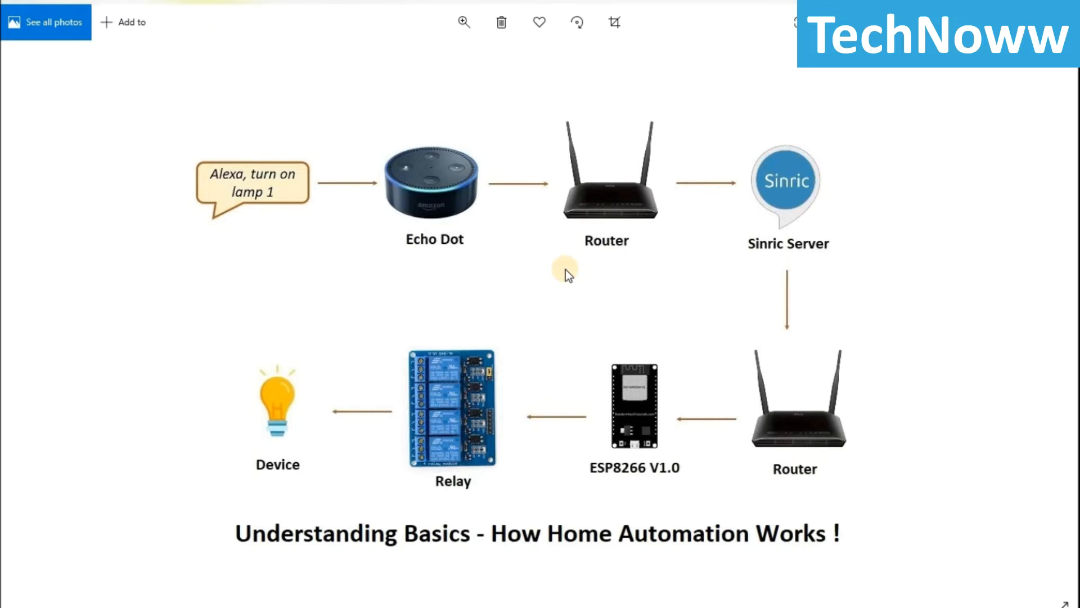
pyautogui.moveTo(306, 234)
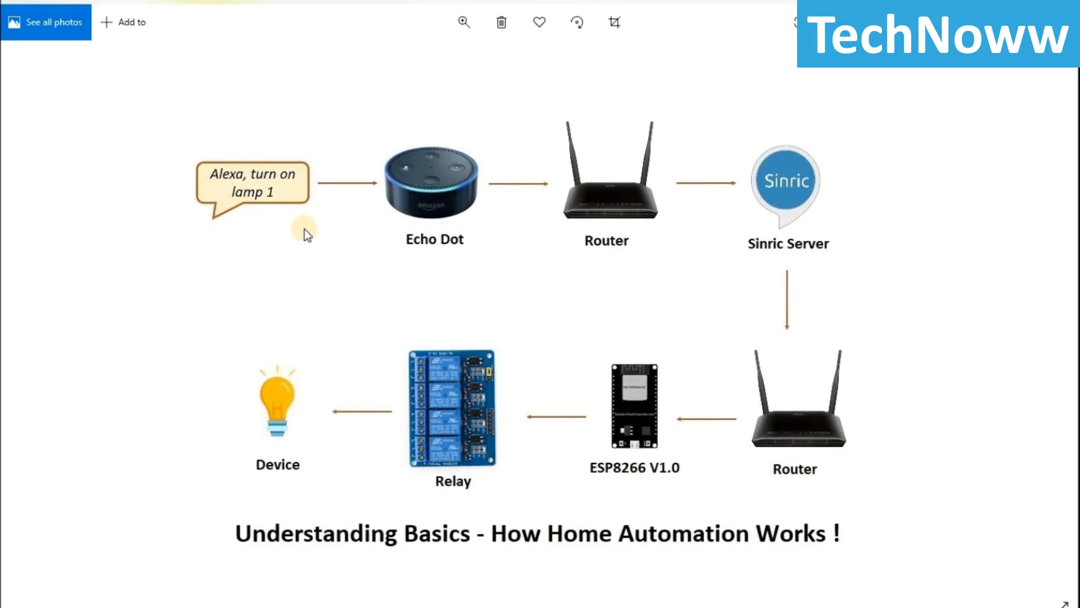
pyautogui.moveTo(243, 271)
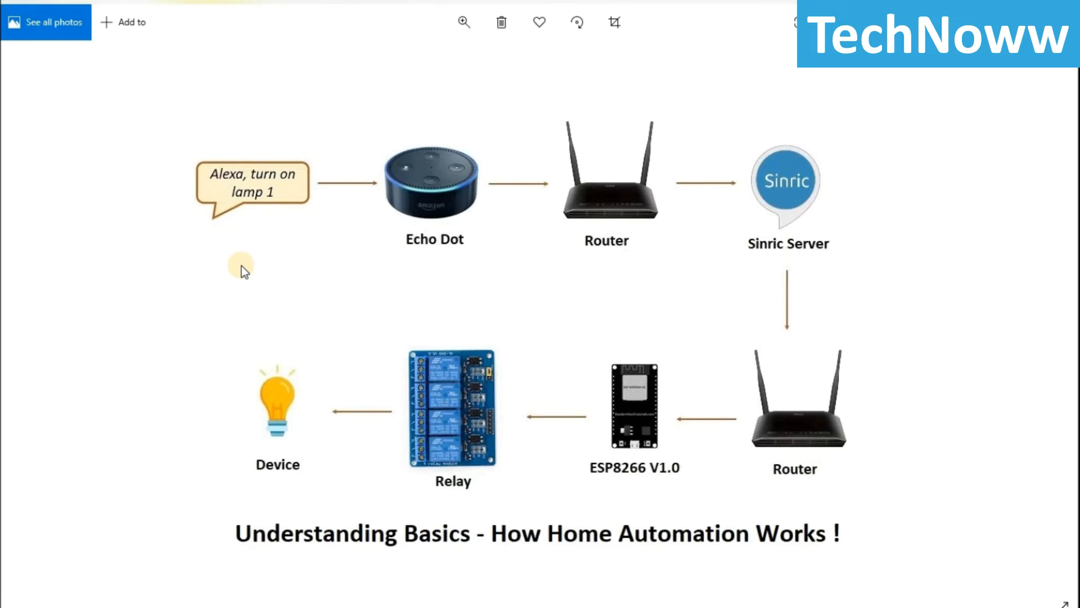
pyautogui.moveTo(301, 195)
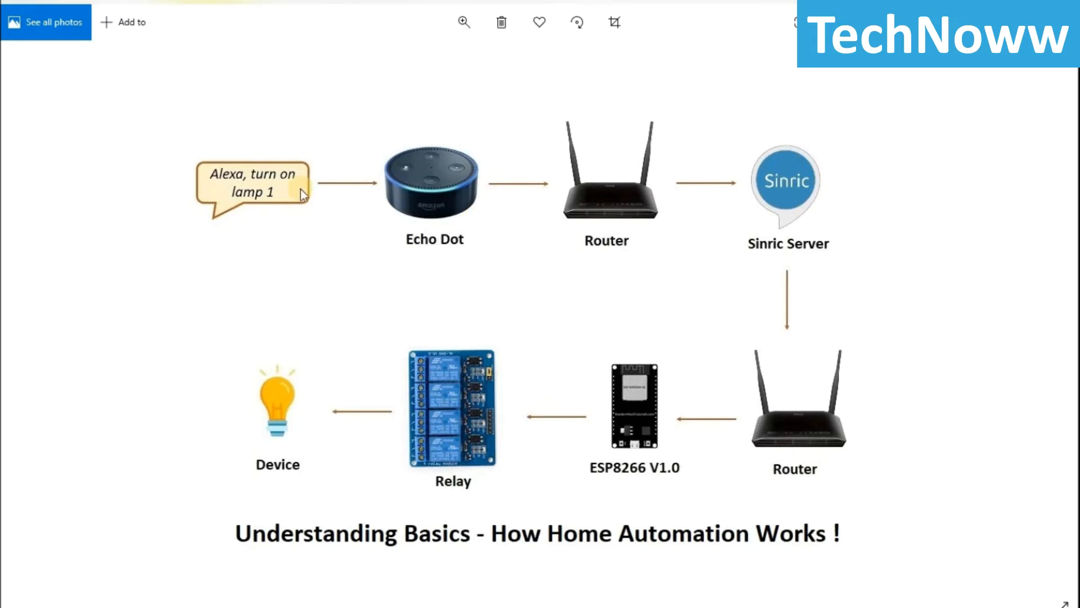
pyautogui.moveTo(630, 221)
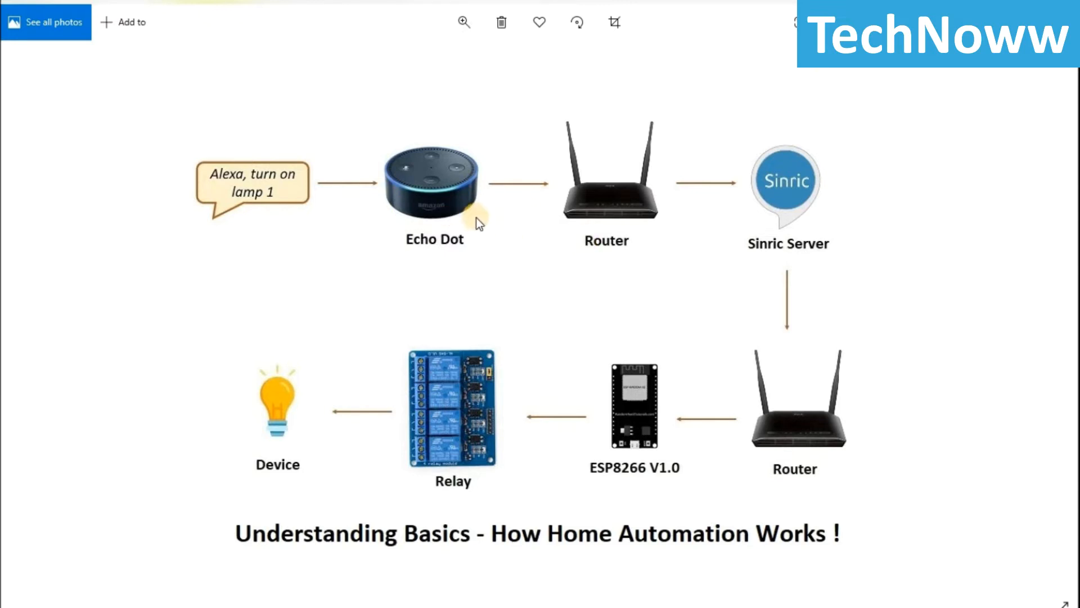
pyautogui.moveTo(640, 253)
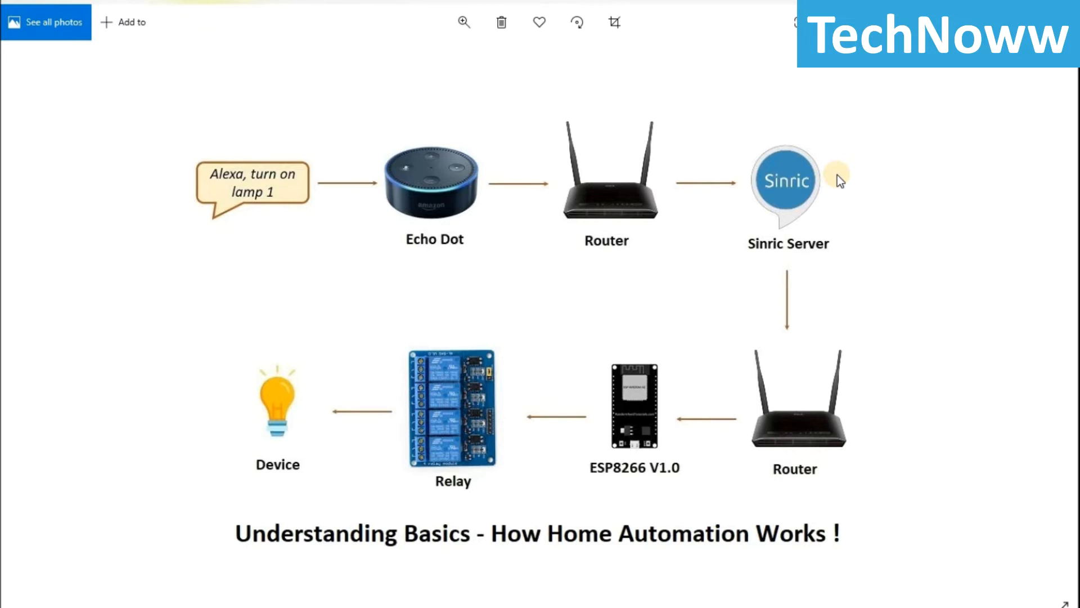
pyautogui.moveTo(895, 202)
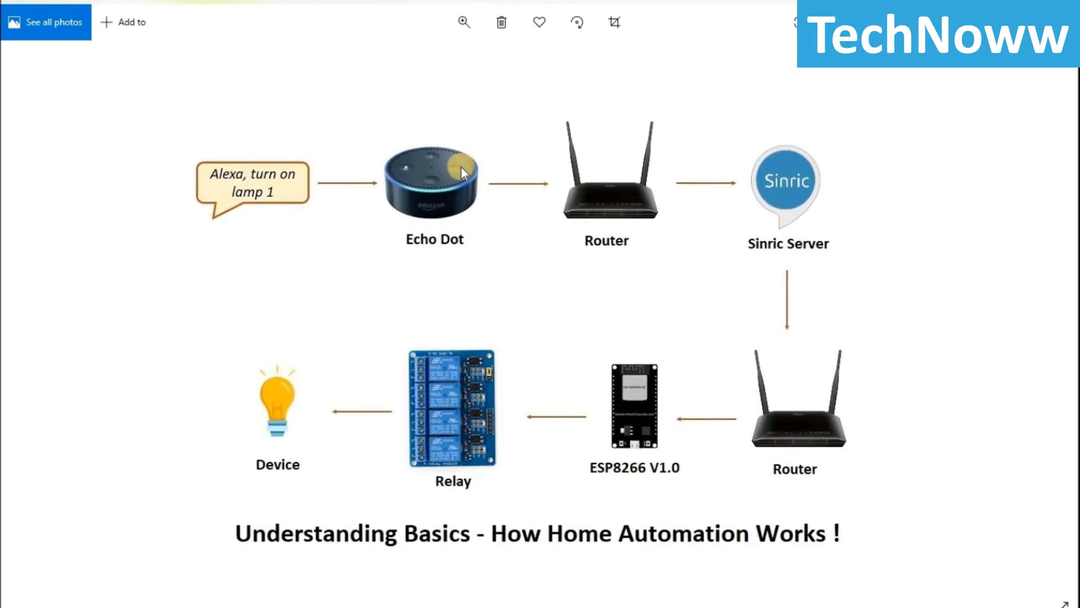
pyautogui.moveTo(807, 219)
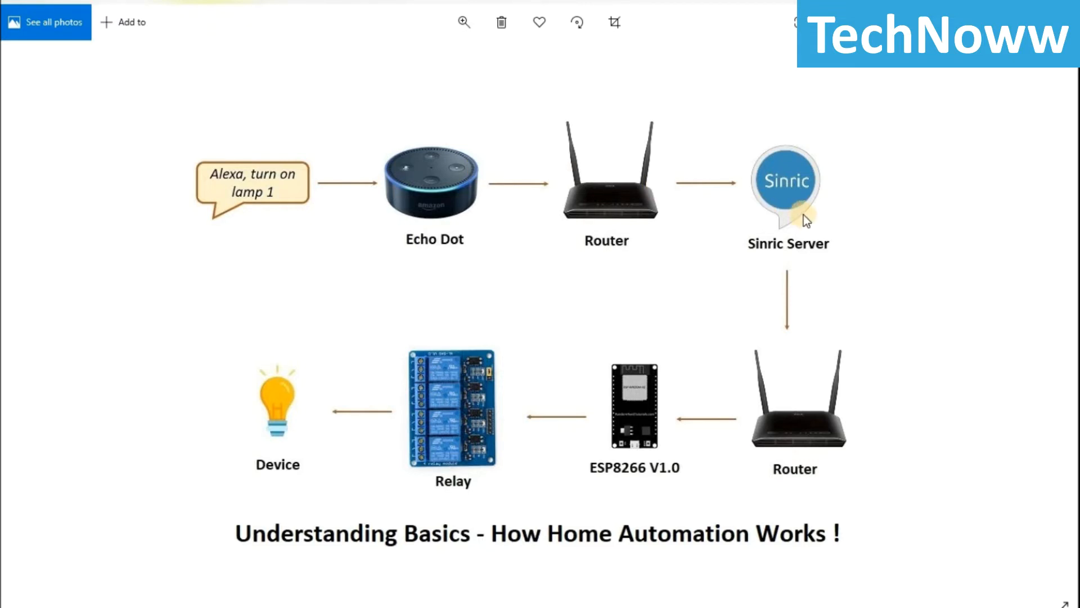
pyautogui.moveTo(791, 352)
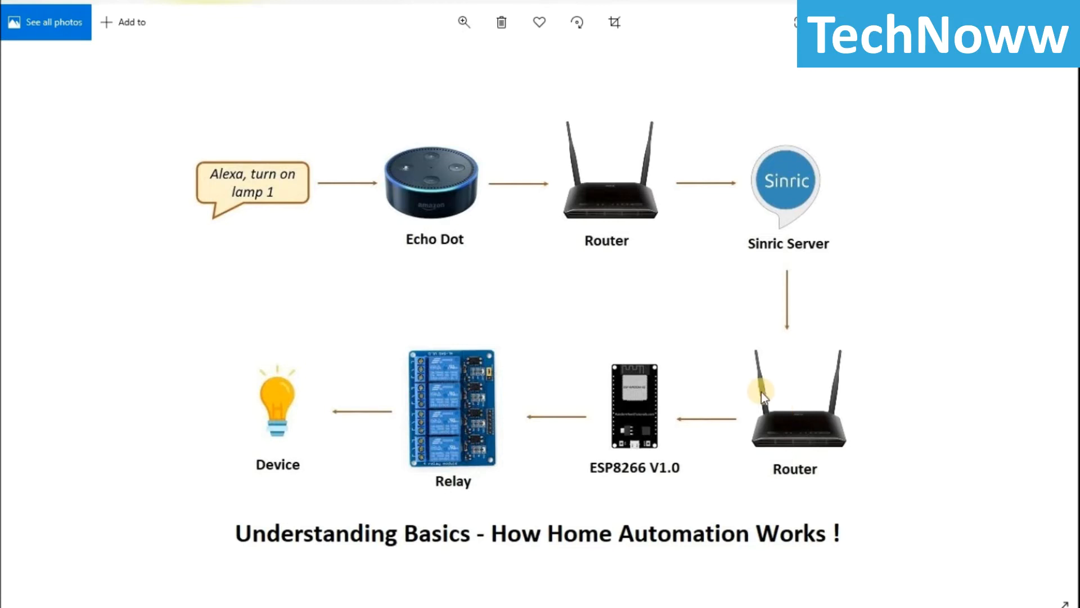
pyautogui.moveTo(660, 505)
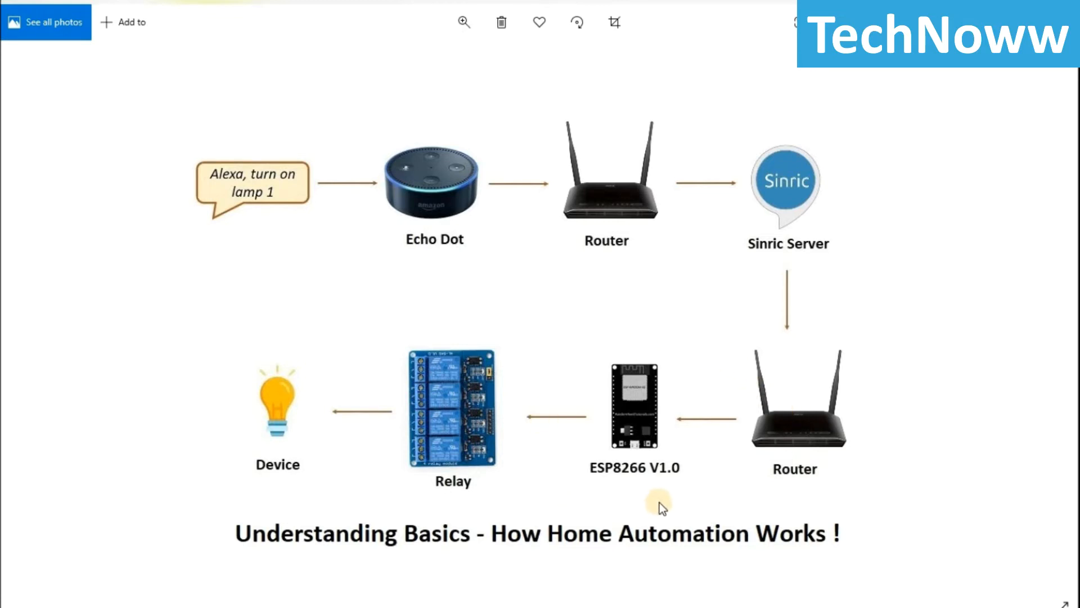
pyautogui.moveTo(677, 497)
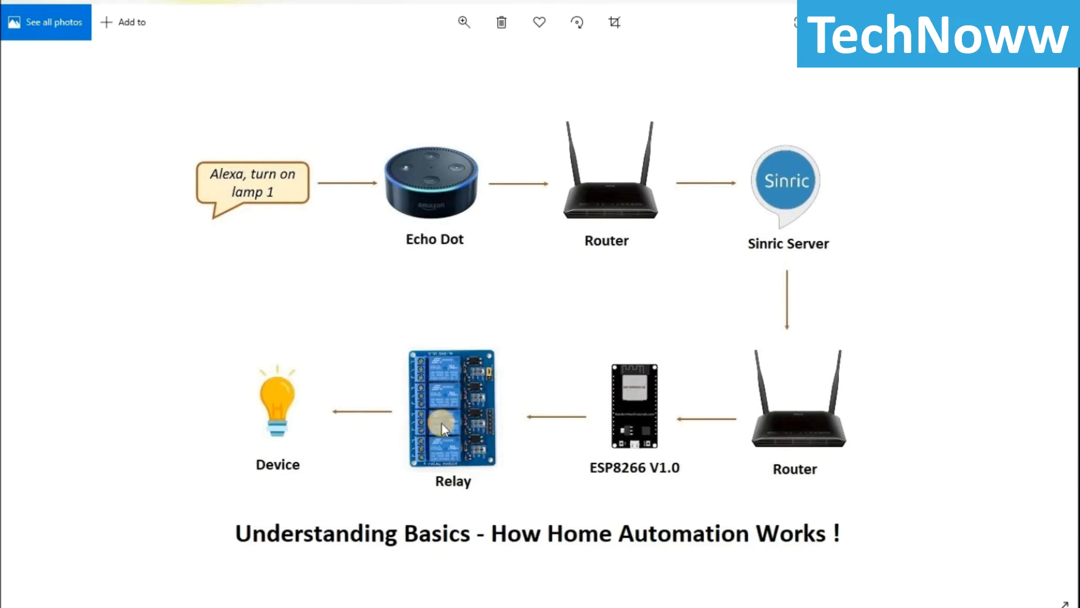
pyautogui.moveTo(297, 429)
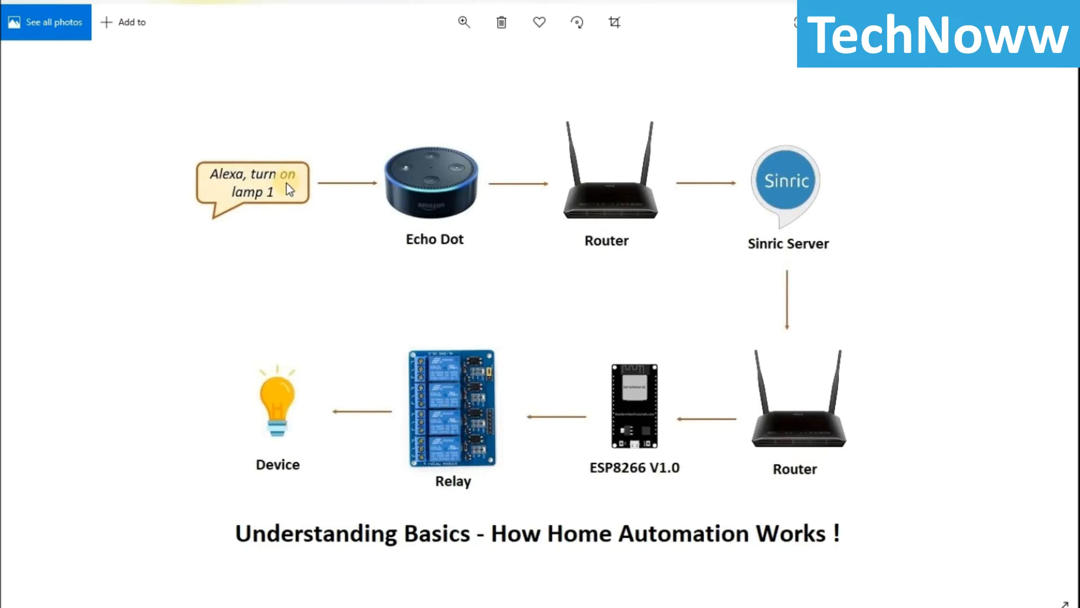
pyautogui.moveTo(325, 170)
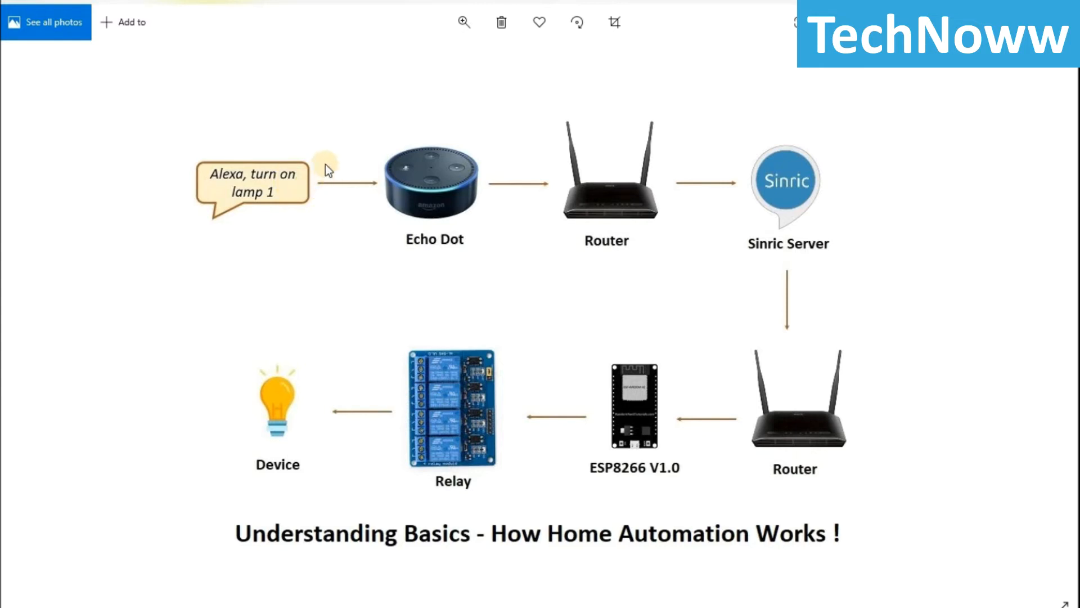
pyautogui.moveTo(736, 214)
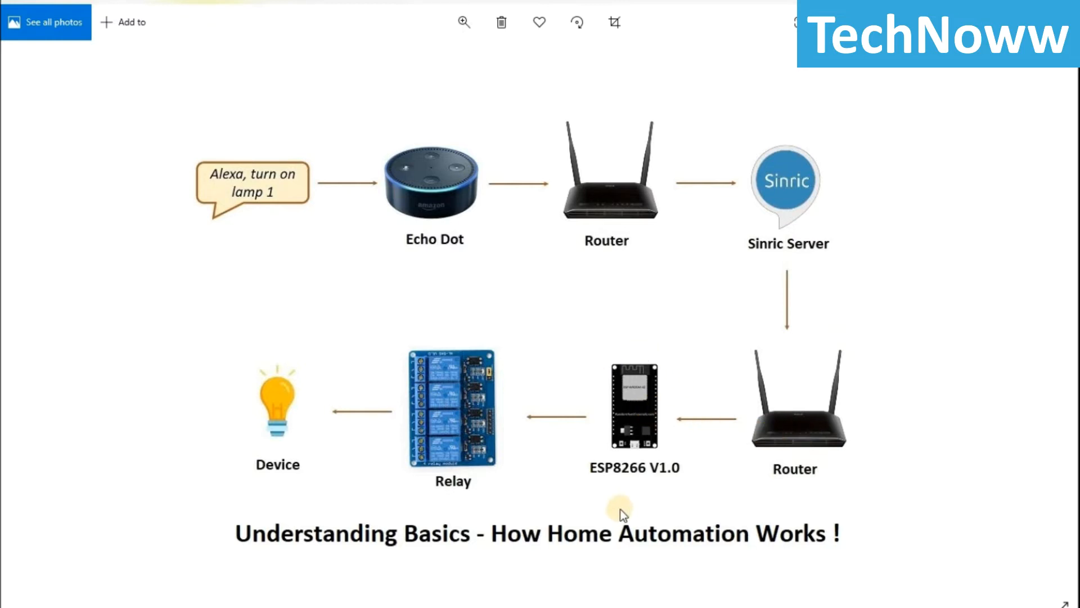
pyautogui.moveTo(653, 431)
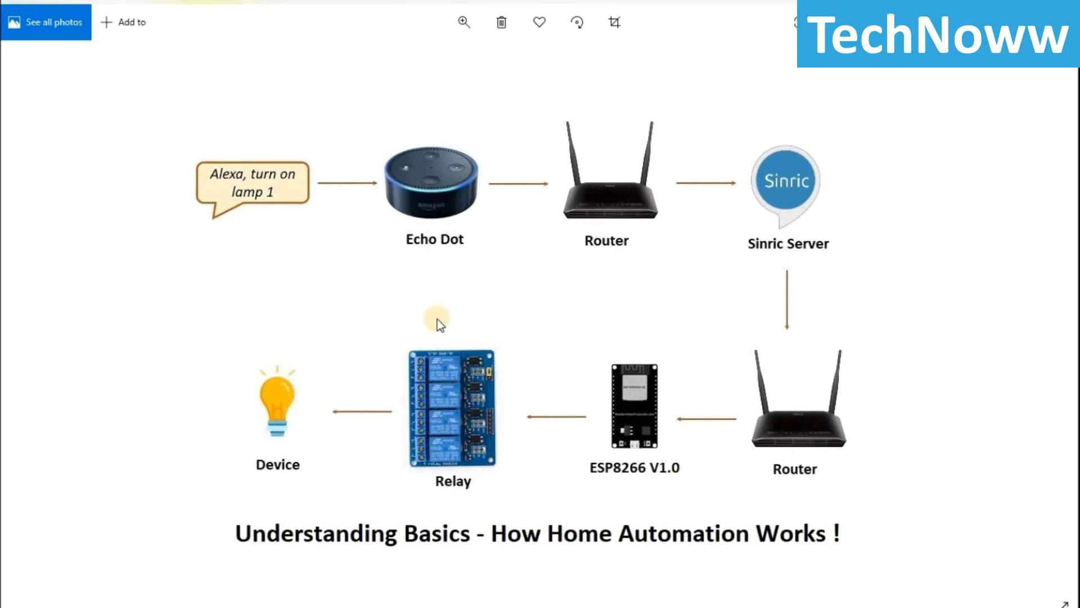
pyautogui.moveTo(862, 133)
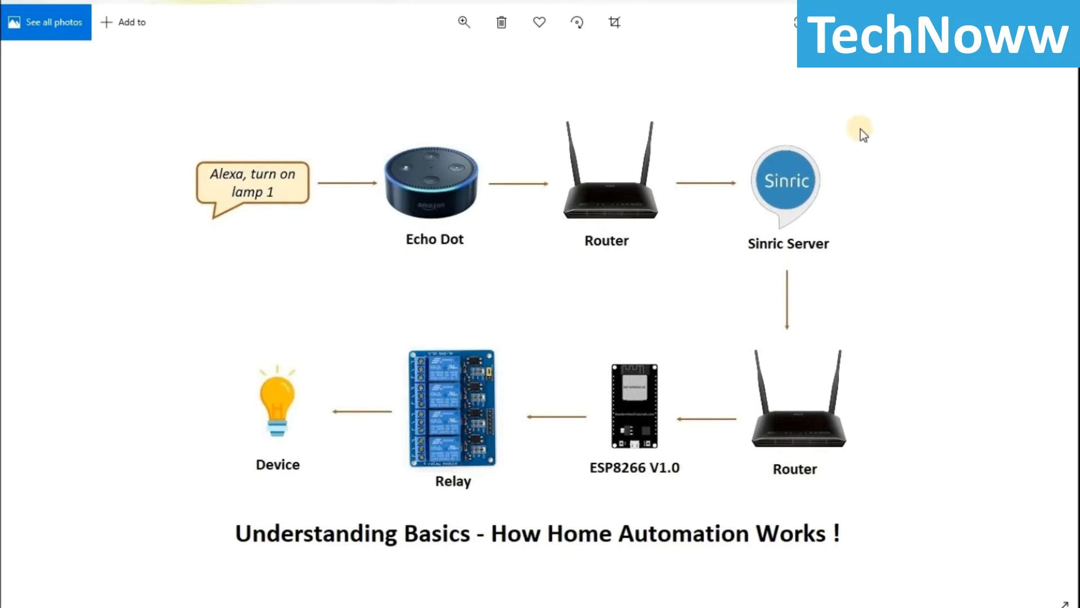
pyautogui.moveTo(863, 192)
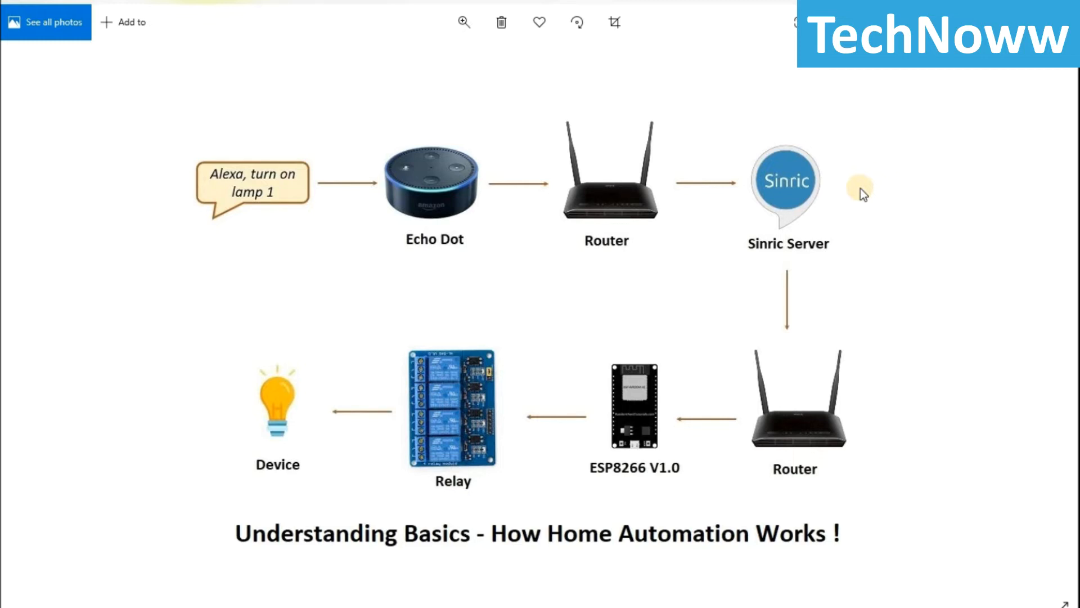
pyautogui.moveTo(834, 143)
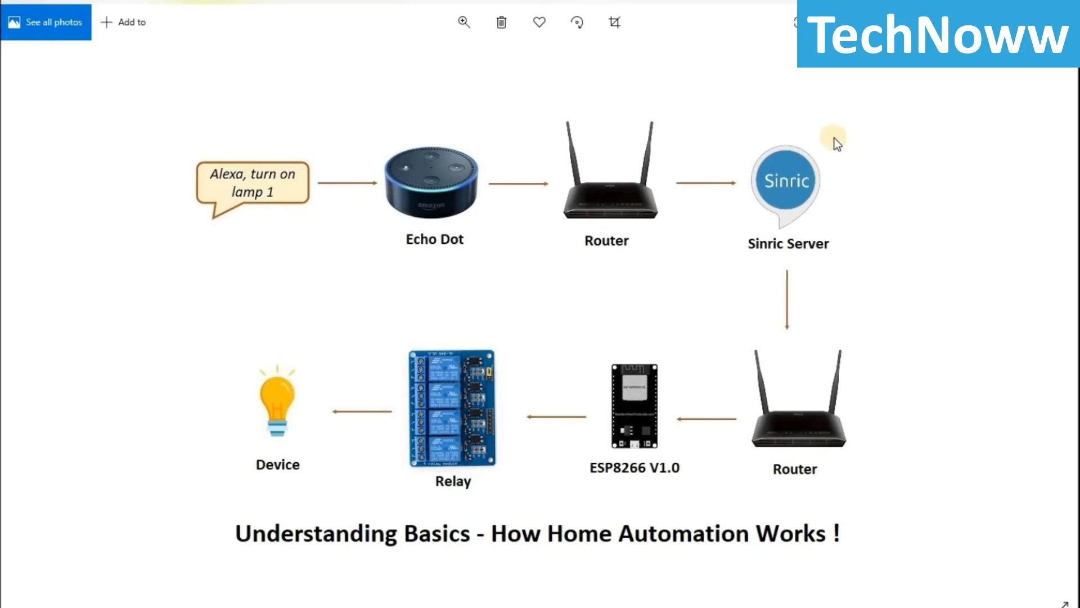
pyautogui.moveTo(834, 256)
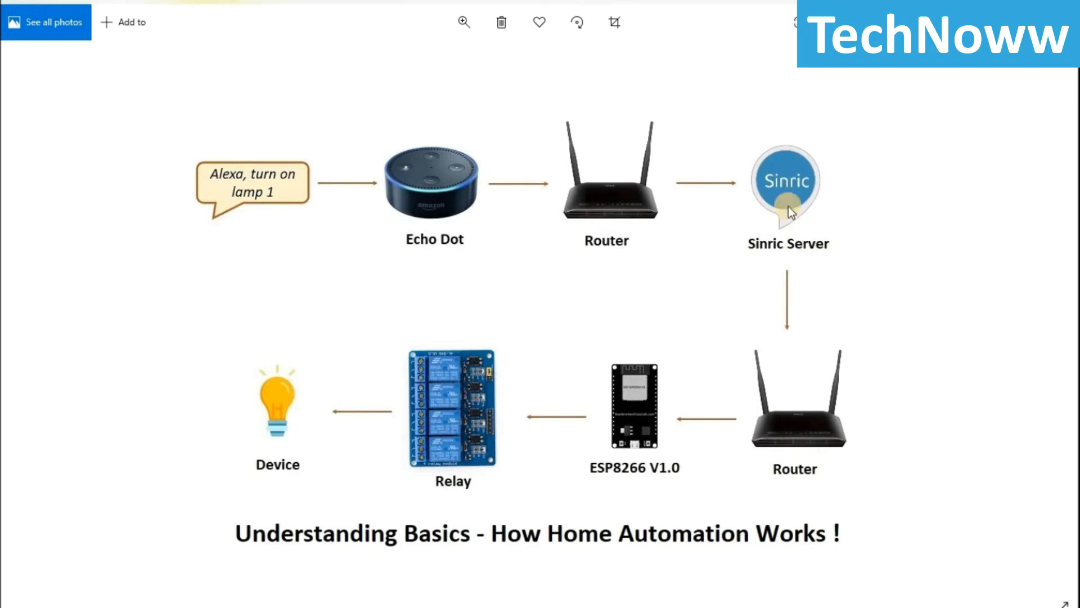
pyautogui.moveTo(511, 191)
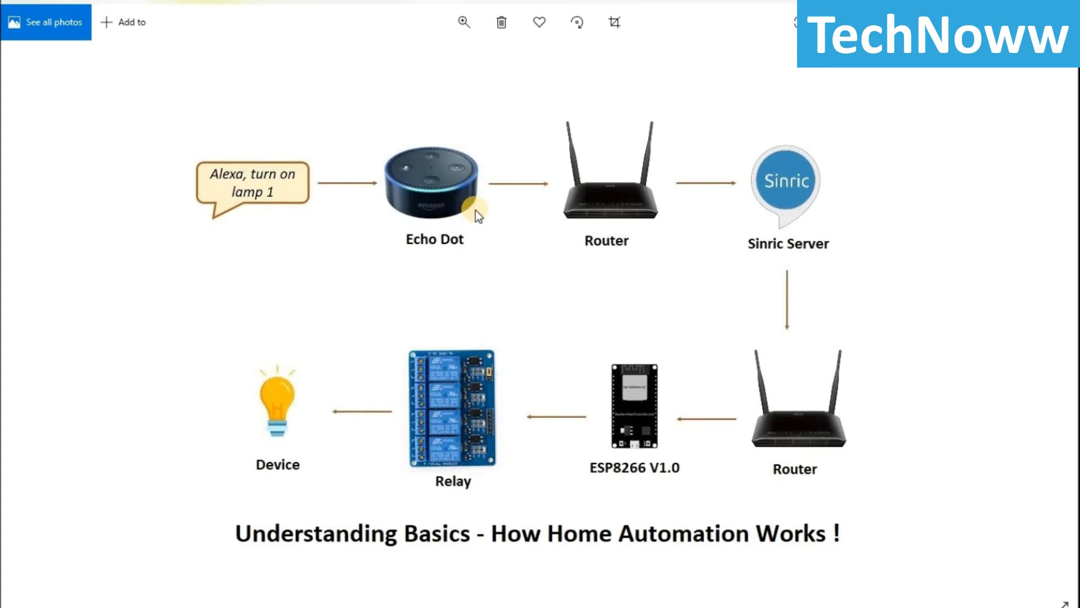
pyautogui.moveTo(747, 208)
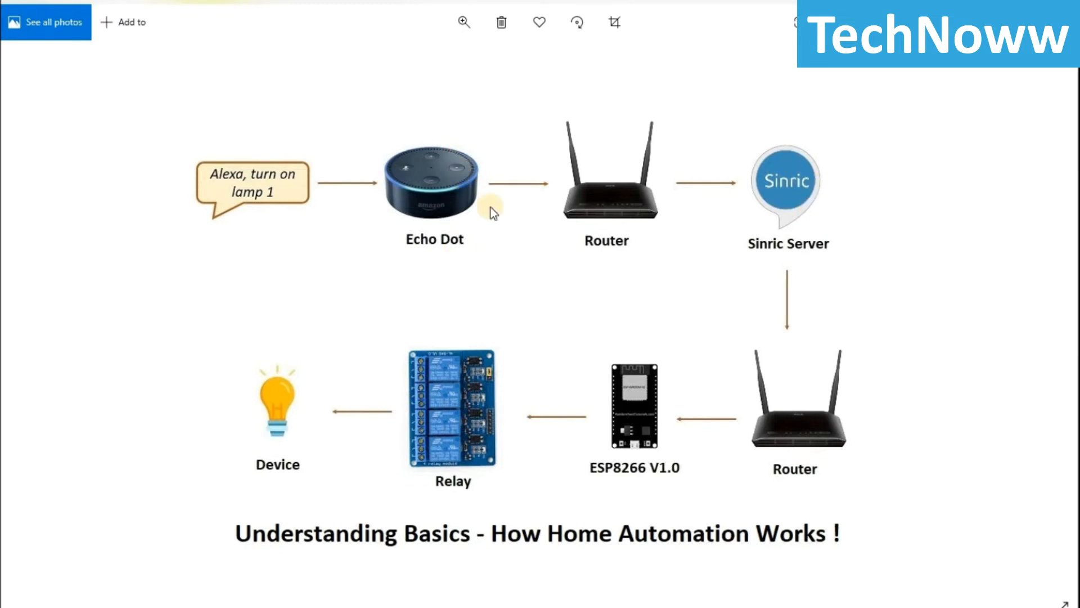
pyautogui.moveTo(805, 250)
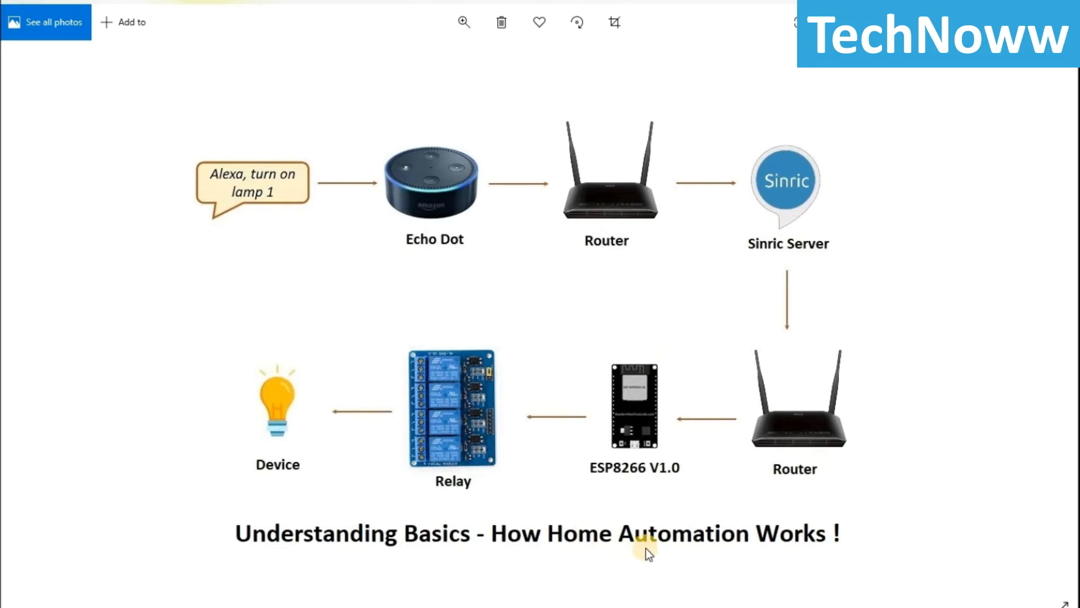
pyautogui.moveTo(645, 380)
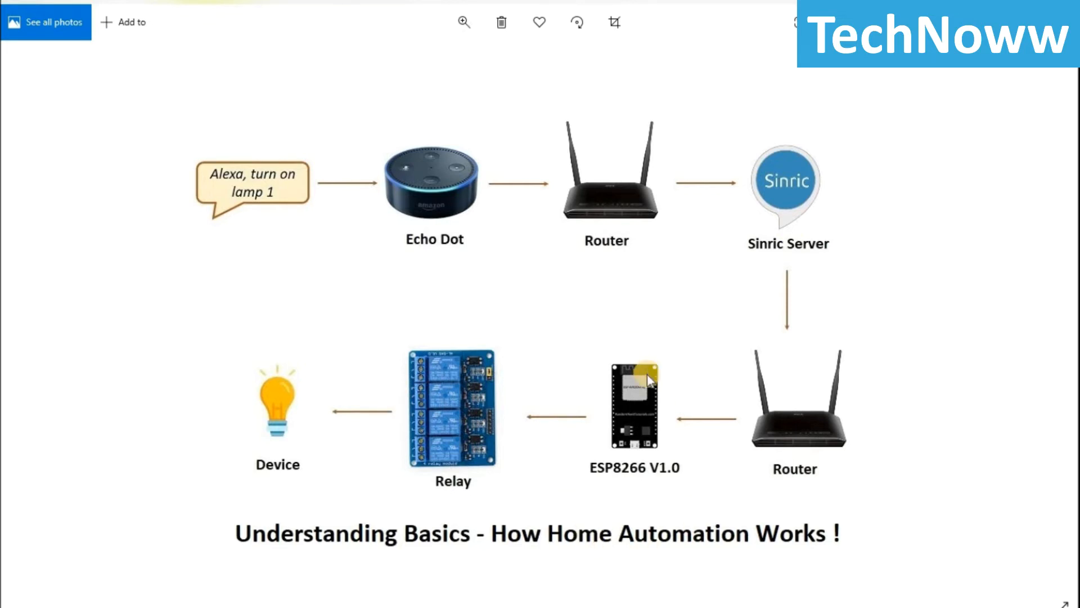
pyautogui.moveTo(857, 213)
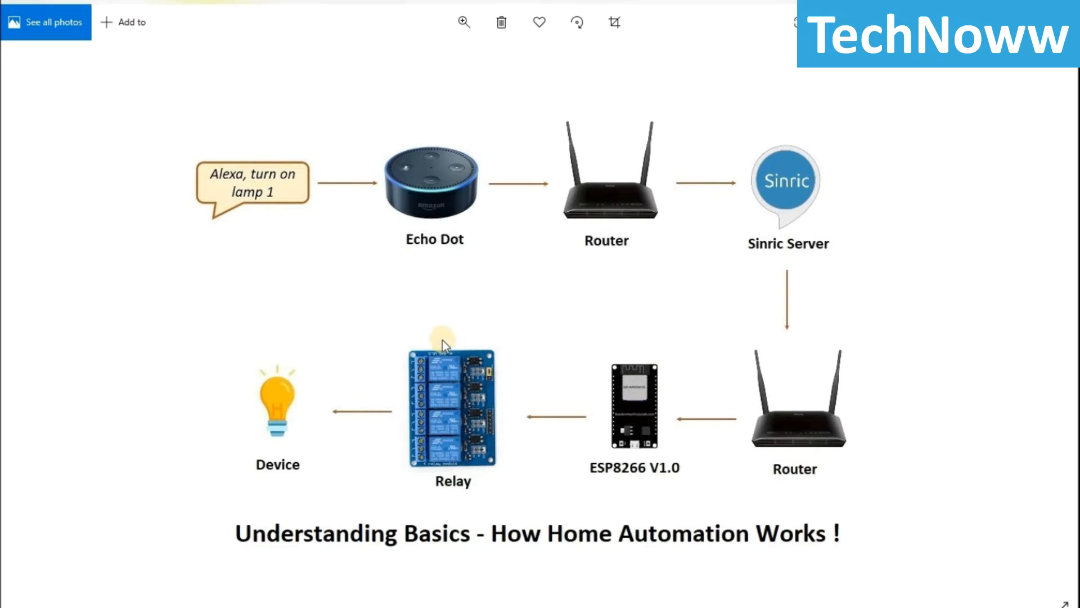
pyautogui.moveTo(657, 516)
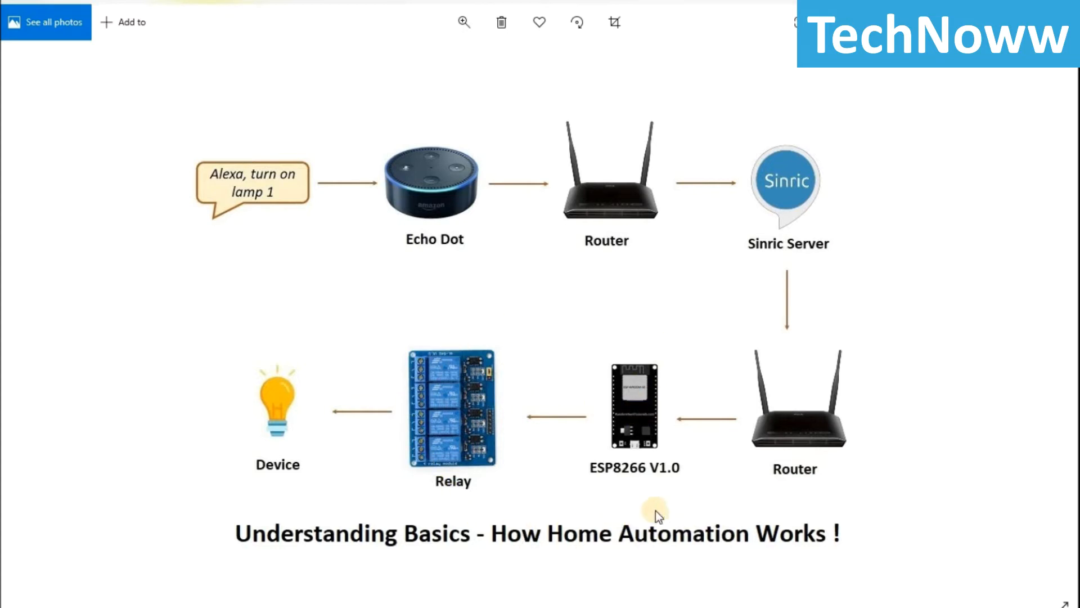
pyautogui.moveTo(554, 529)
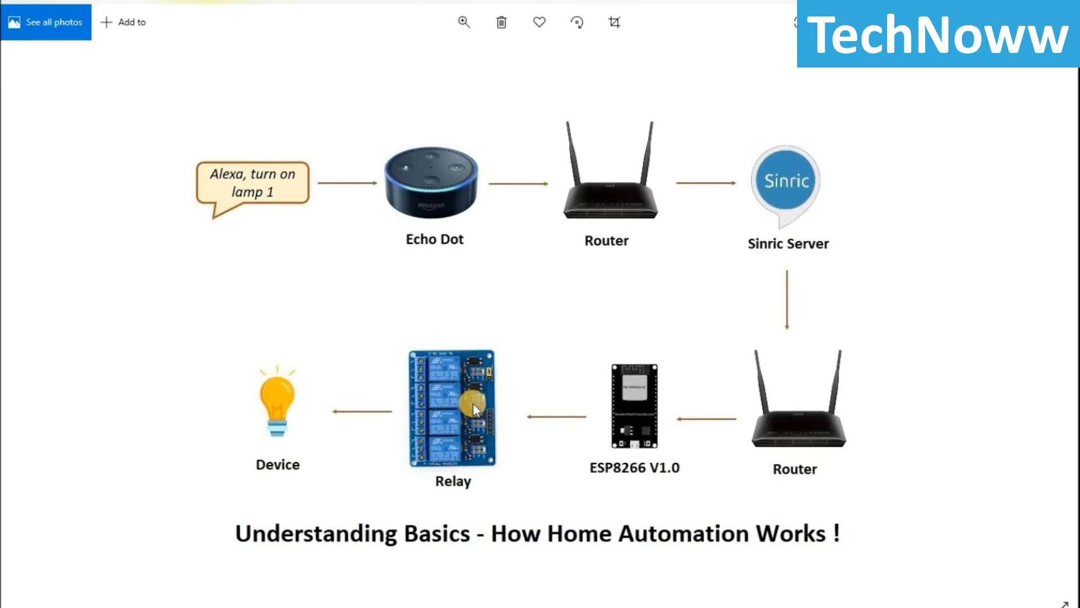
pyautogui.moveTo(460, 457)
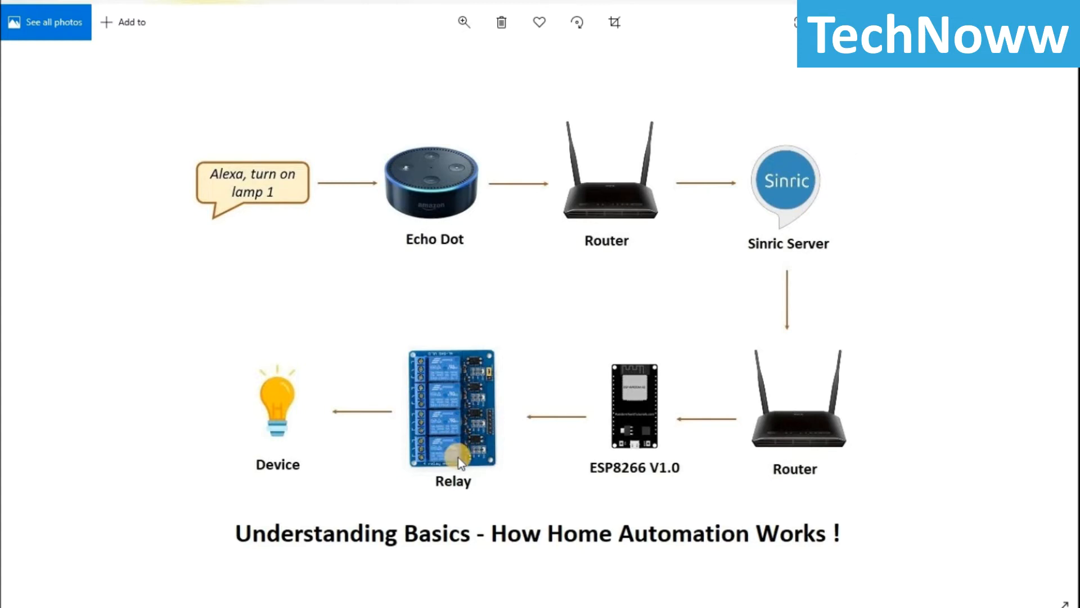
pyautogui.moveTo(262, 419)
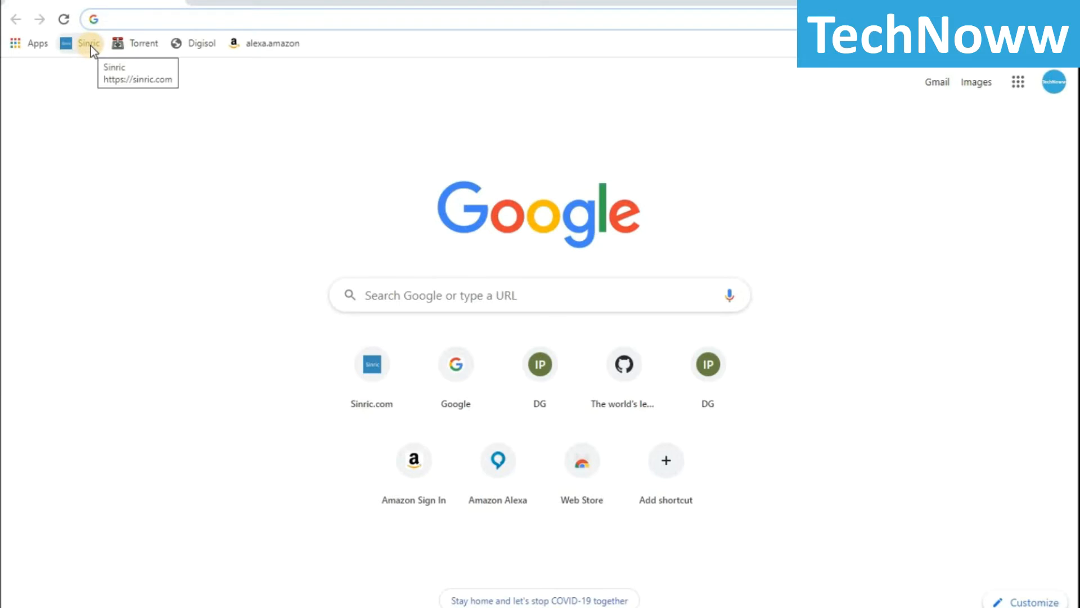
# Load the Sinric site from the bookmark, glance at the Register form, and return to the login page with credentials filled.
pyautogui.click(88, 43)
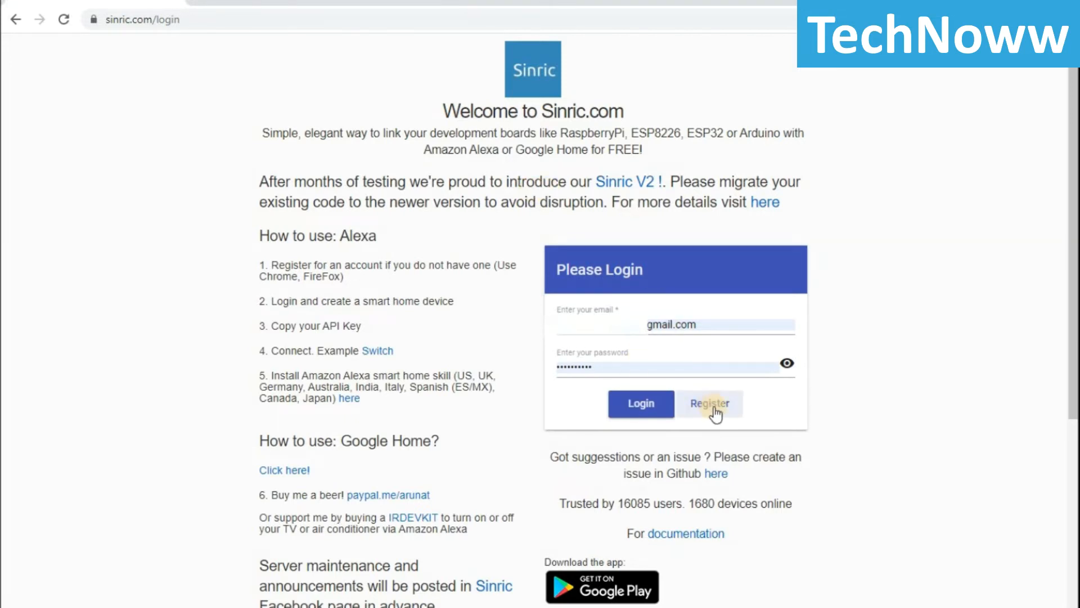
pyautogui.click(709, 404)
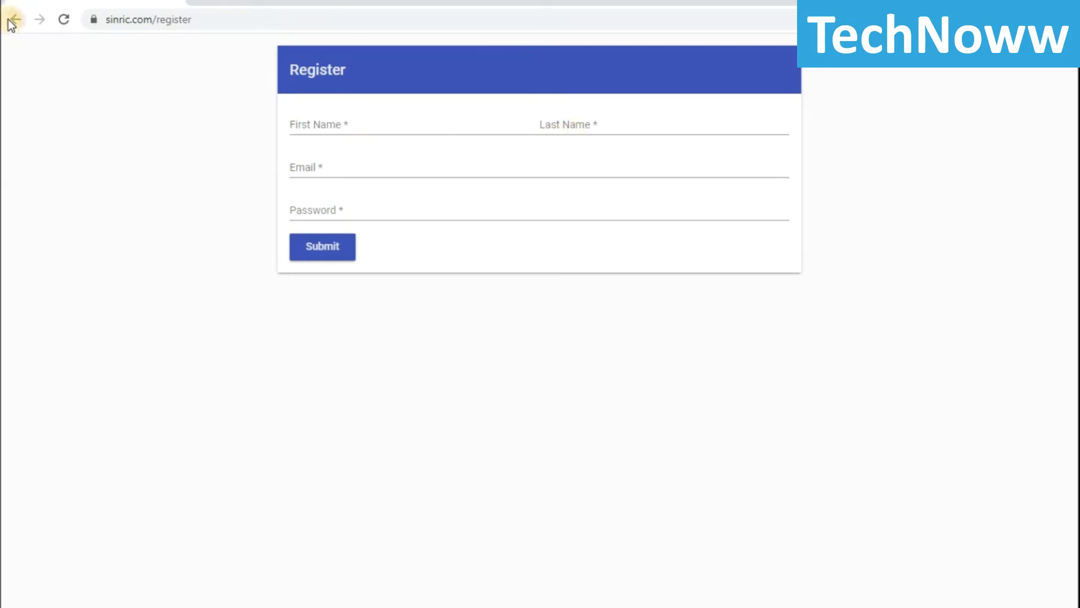
pyautogui.click(13, 19)
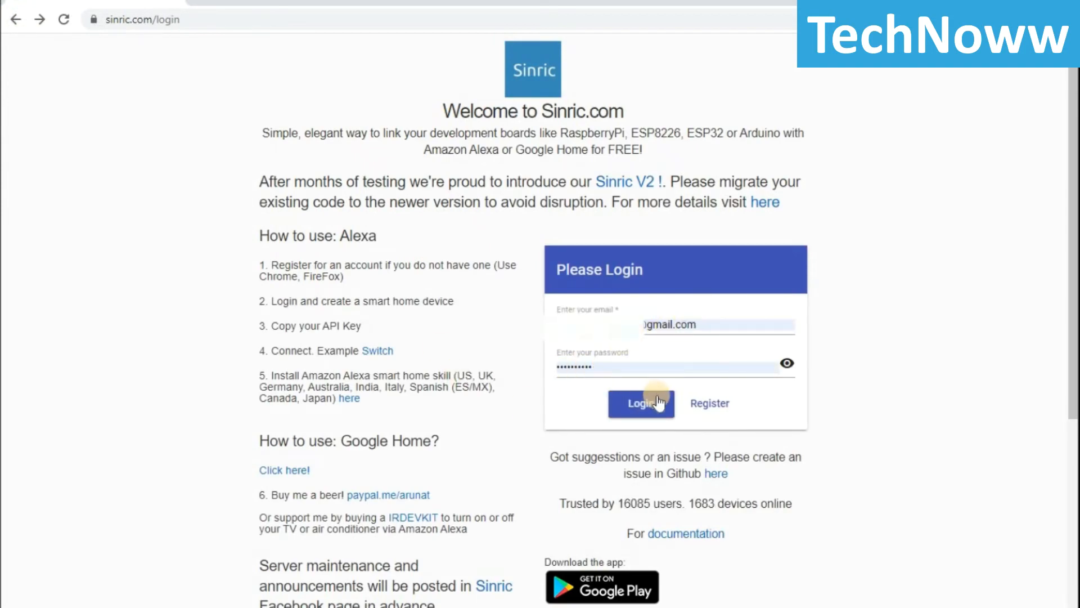
# Log in to Sinric and review the dashboard's API key card and the existing light devices.
pyautogui.click(640, 403)
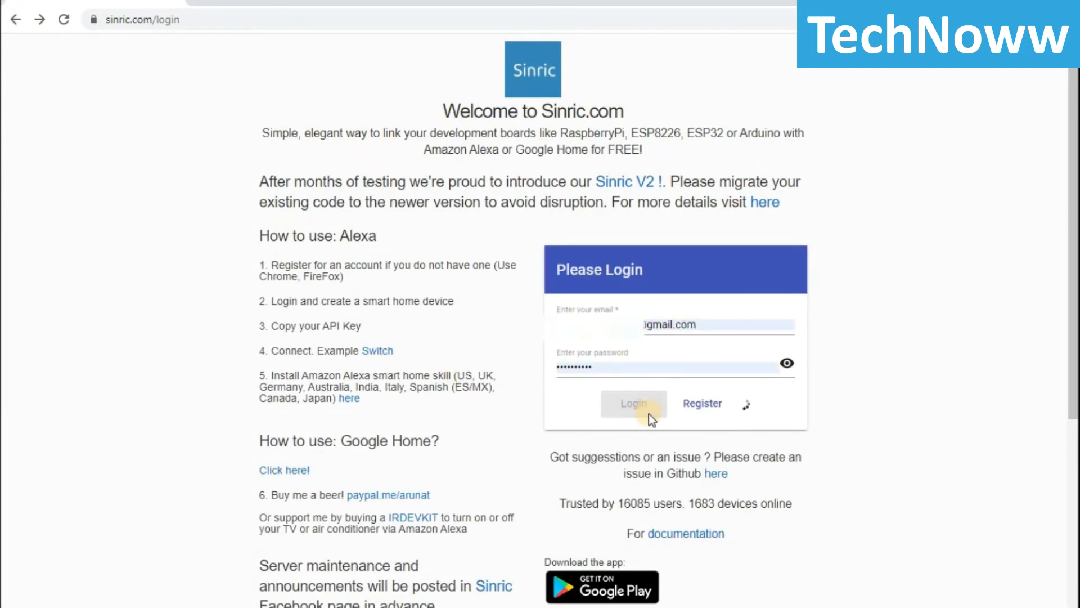
pyautogui.click(633, 403)
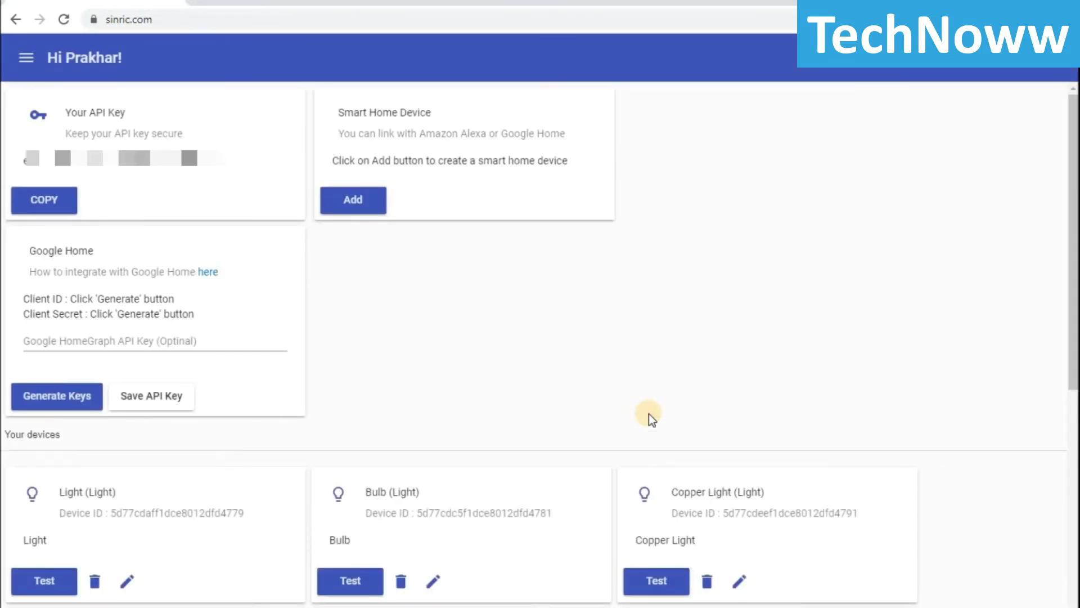
pyautogui.moveTo(134, 132)
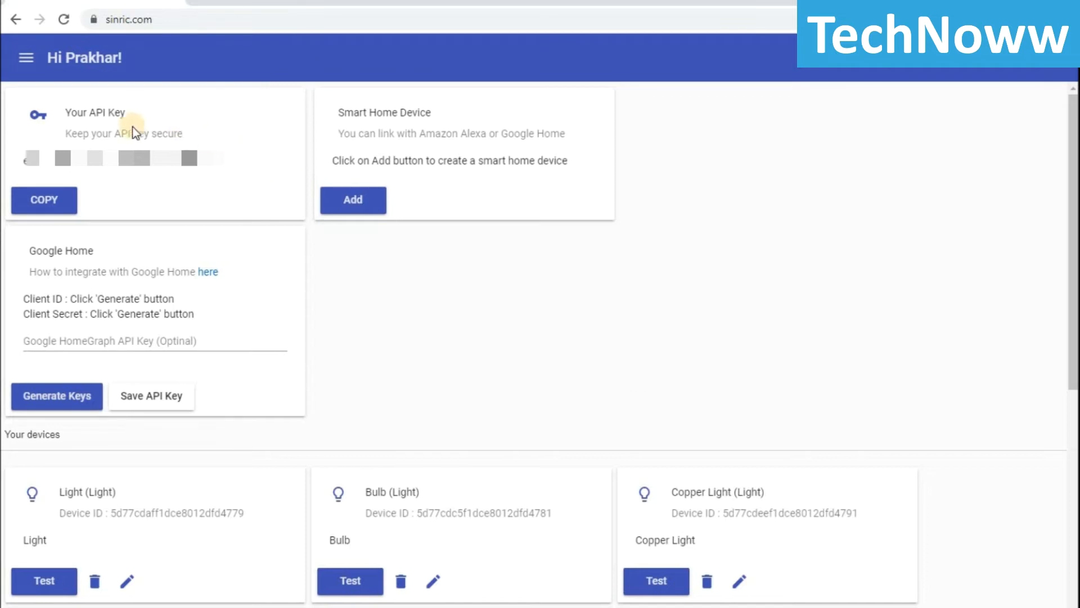
pyautogui.moveTo(246, 187)
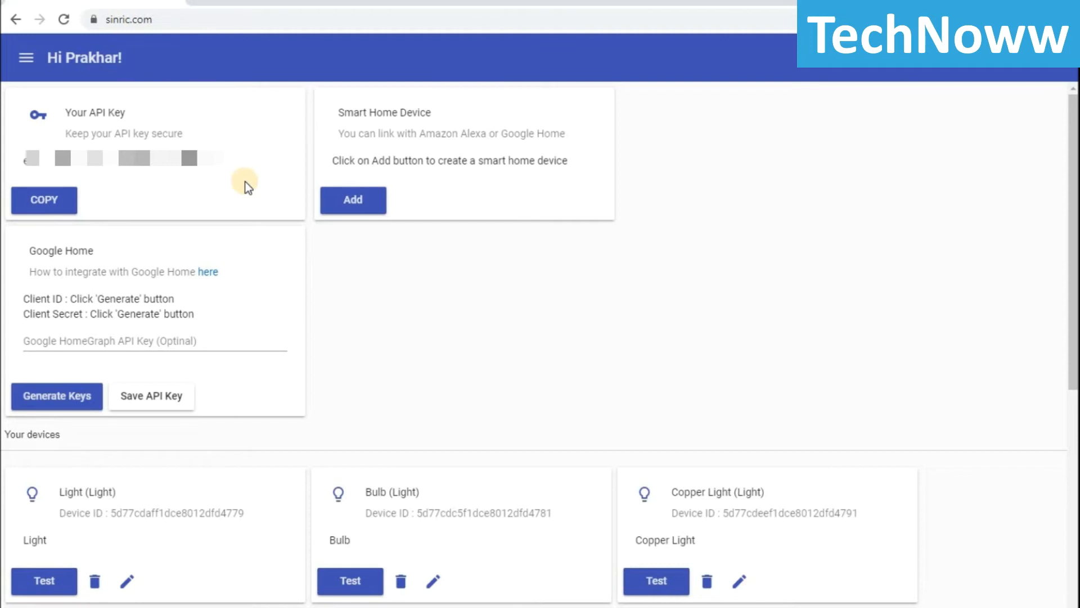
pyautogui.scroll(-3)
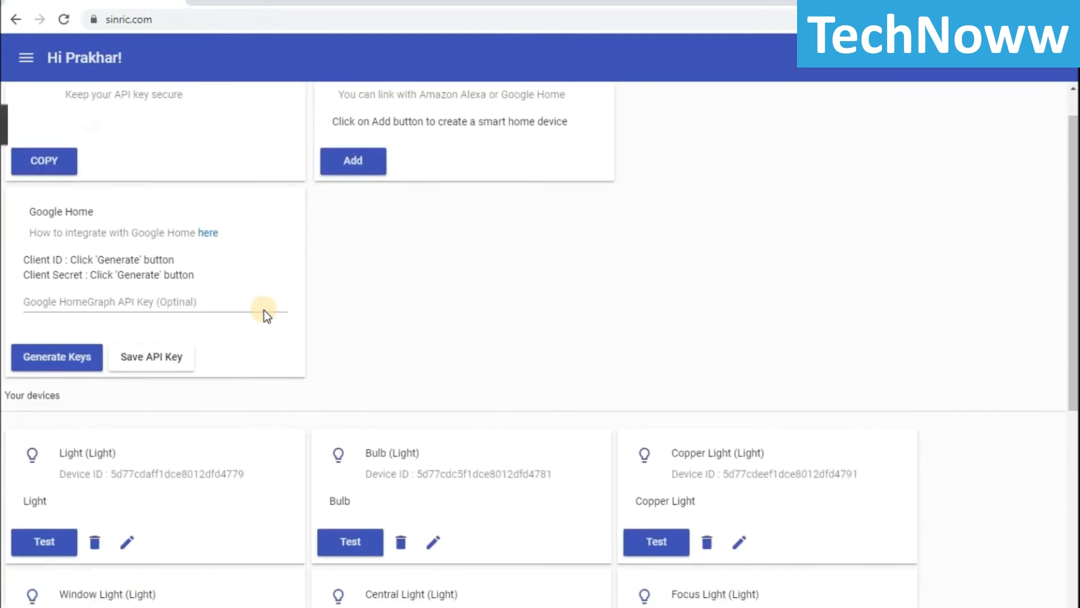
pyautogui.scroll(-3)
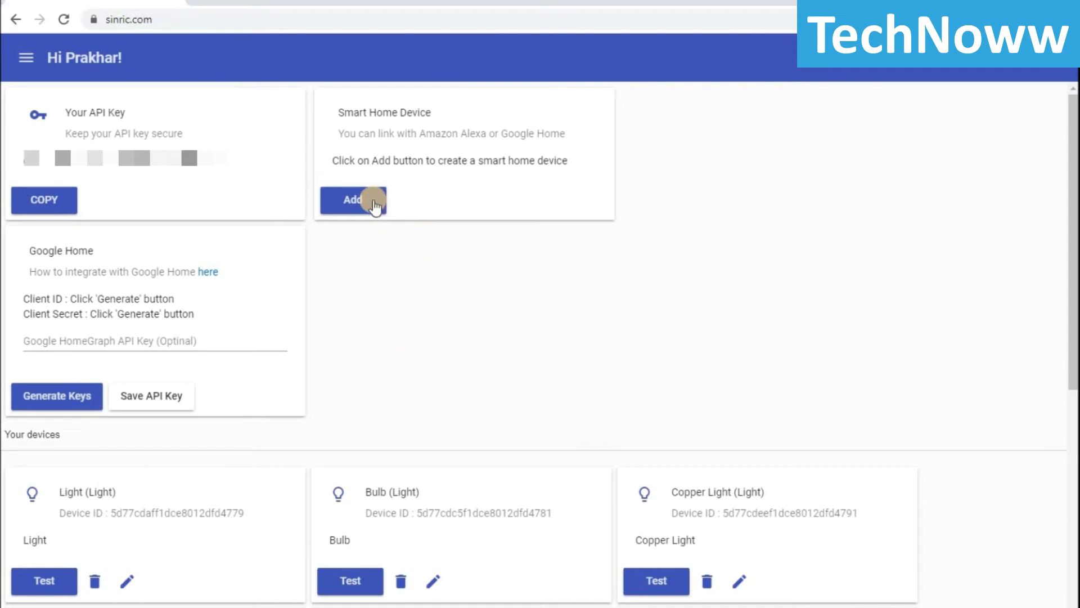
# Start a new device with Friendly Name and Description both set to Television.
pyautogui.click(352, 200)
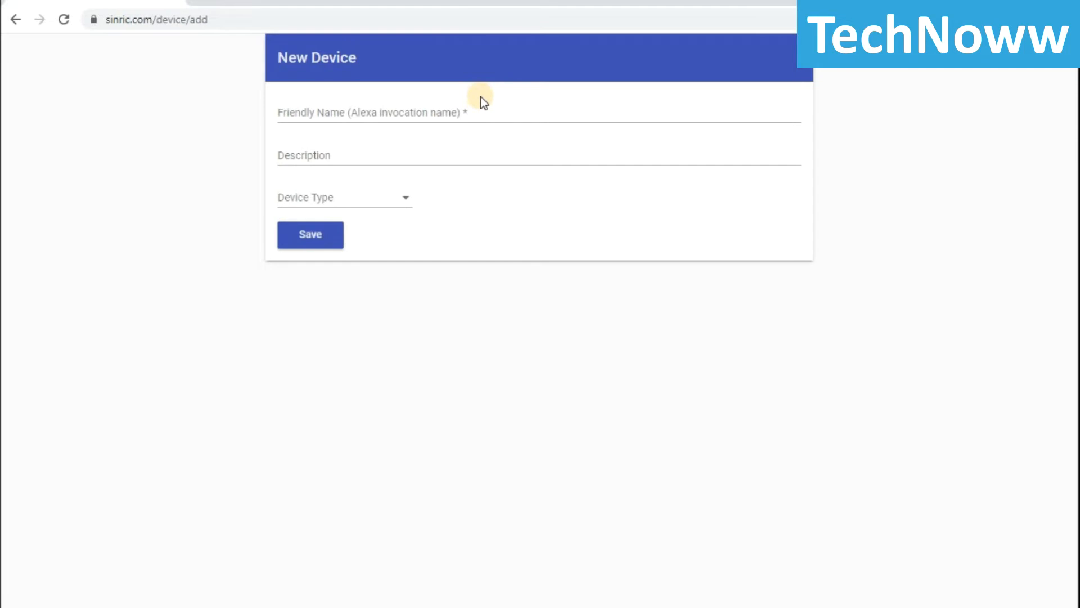
pyautogui.click(483, 113)
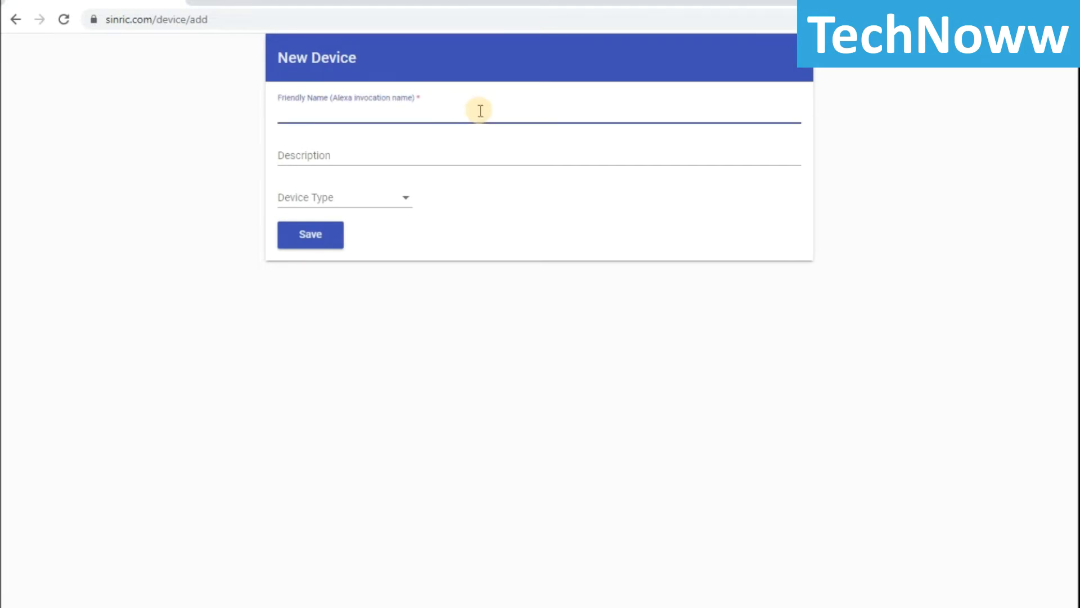
pyautogui.click(413, 113)
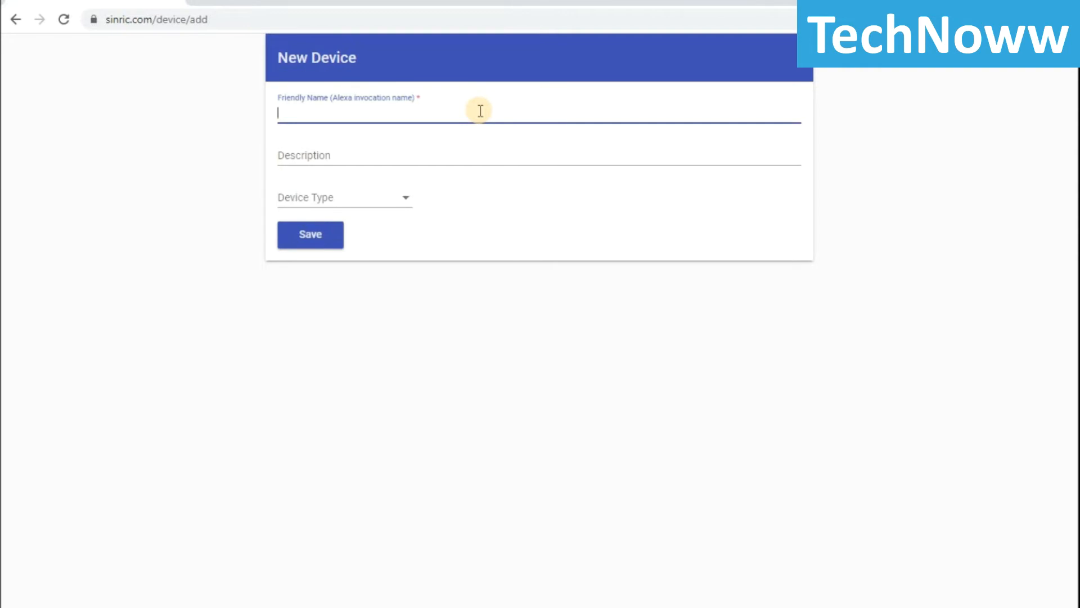
pyautogui.write('Television')
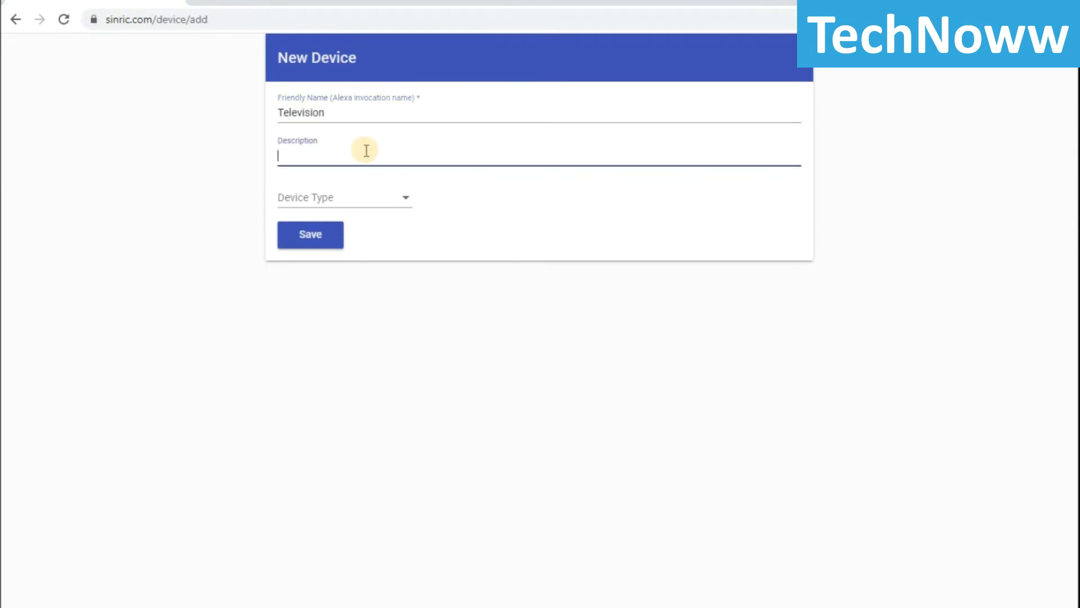
pyautogui.write('Tel')
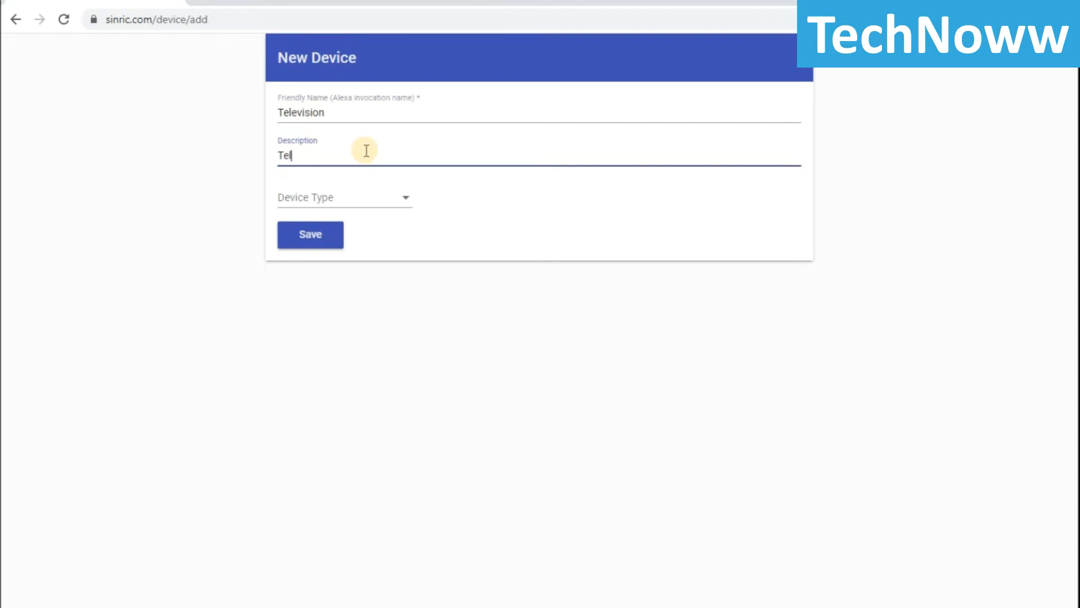
pyautogui.write('levisio')
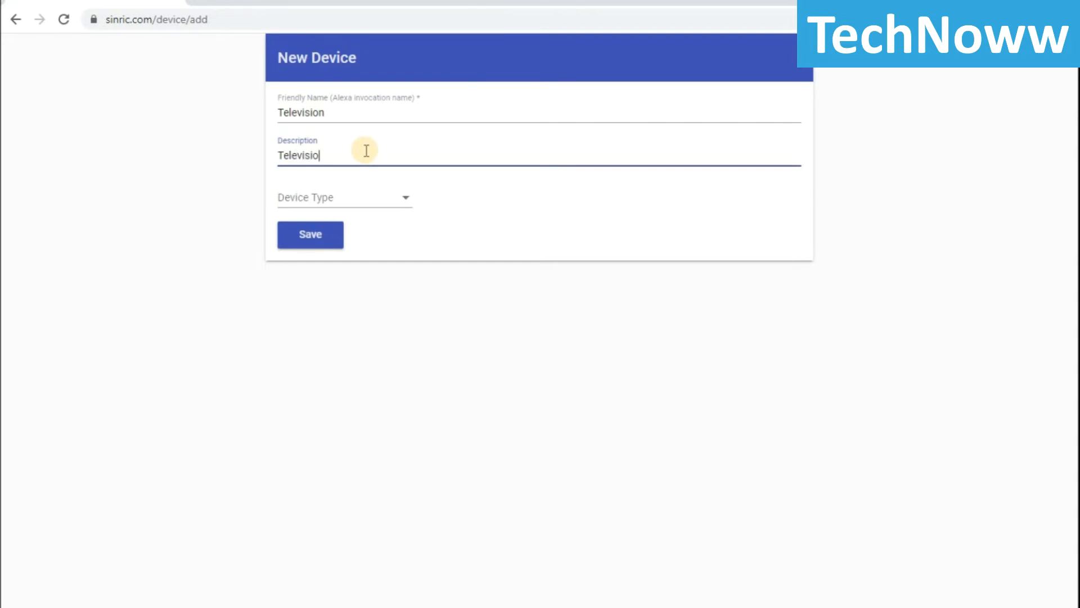
# Choose TV as the device type instead of Light and save the Television device.
pyautogui.click(344, 198)
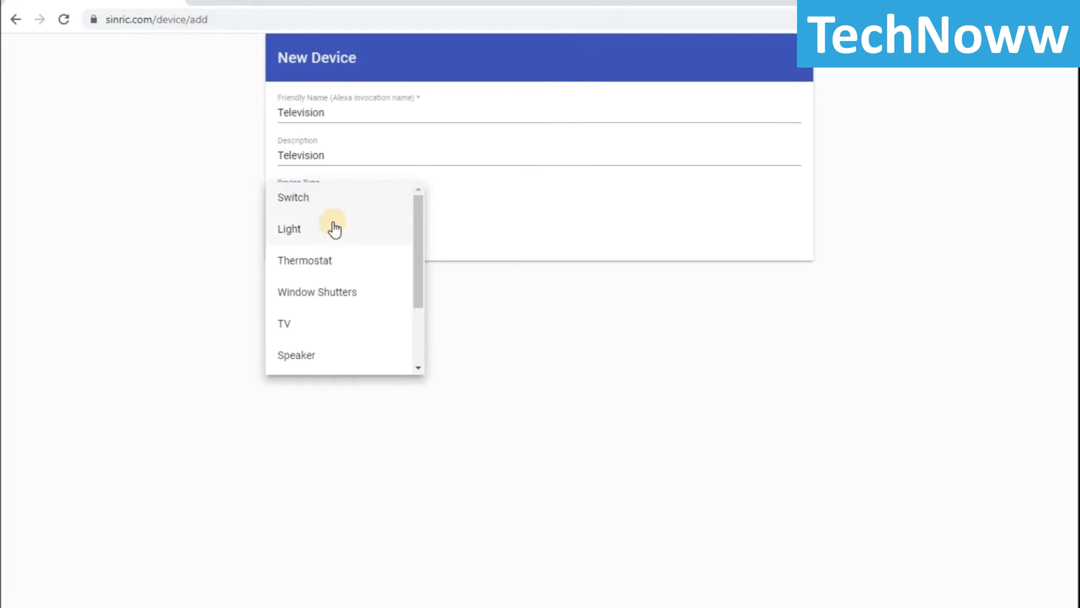
pyautogui.click(289, 228)
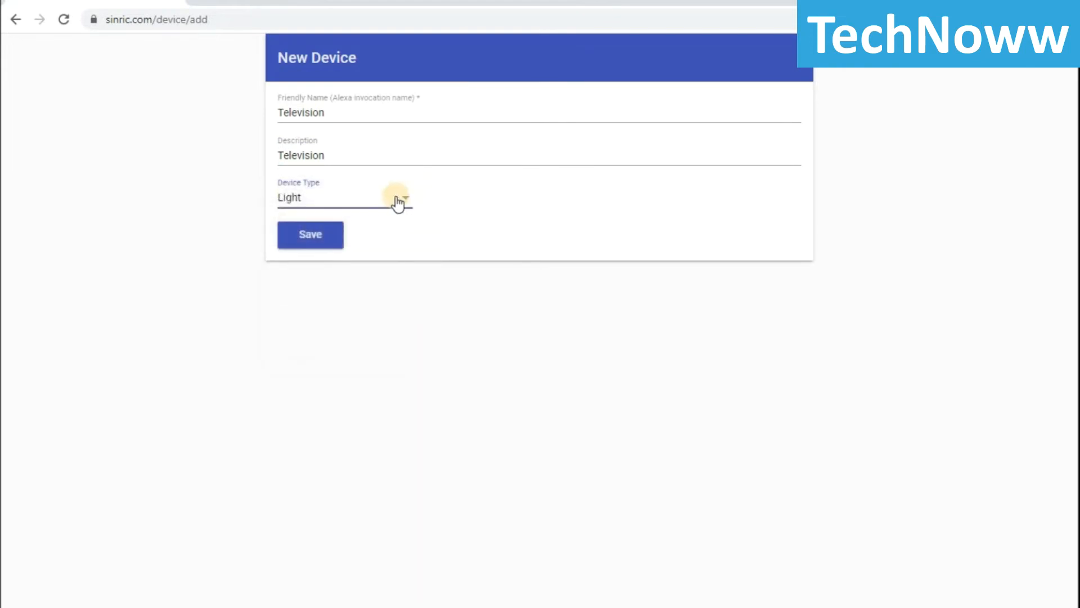
pyautogui.click(345, 198)
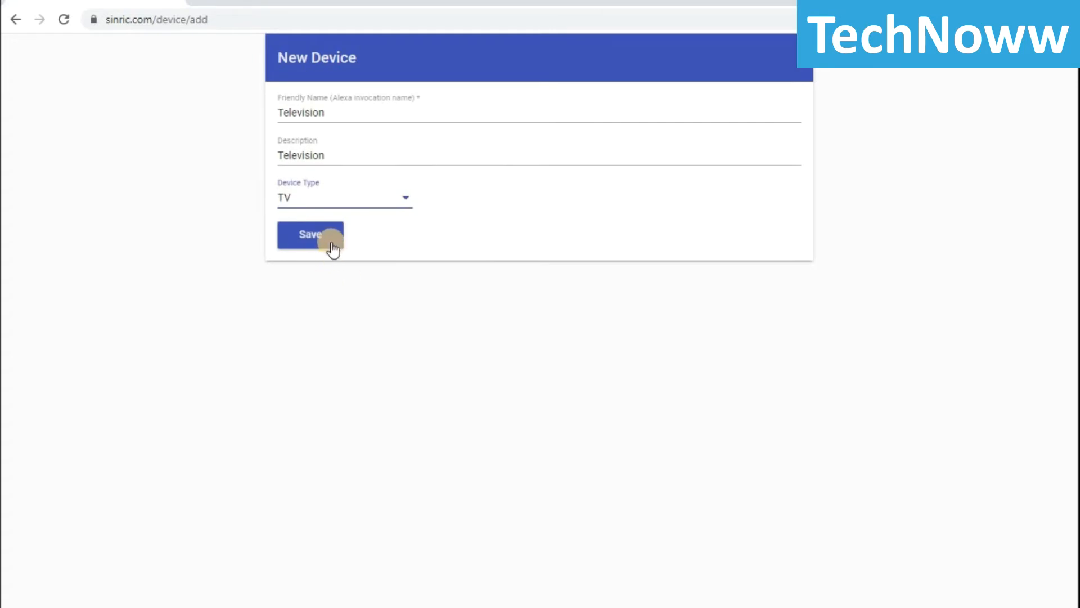
pyautogui.click(311, 234)
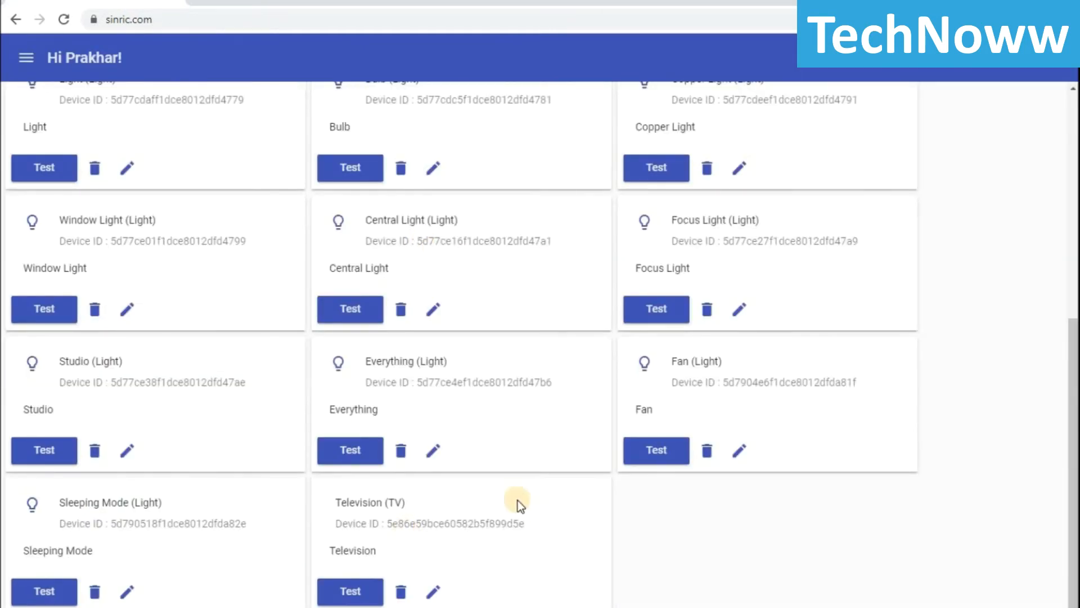
pyautogui.moveTo(465, 515)
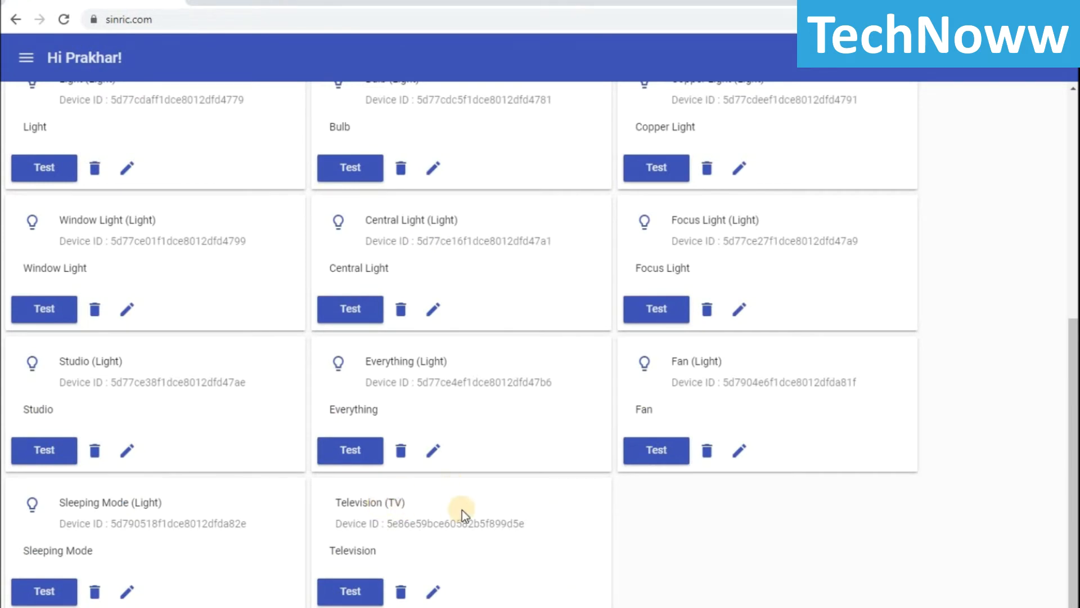
pyautogui.moveTo(396, 544)
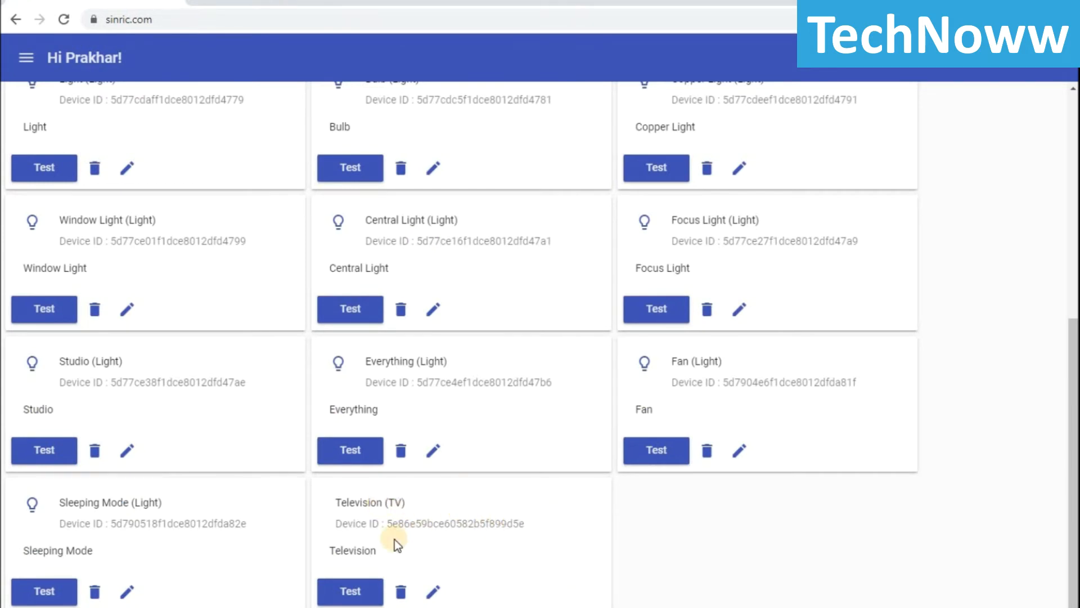
pyautogui.moveTo(422, 500)
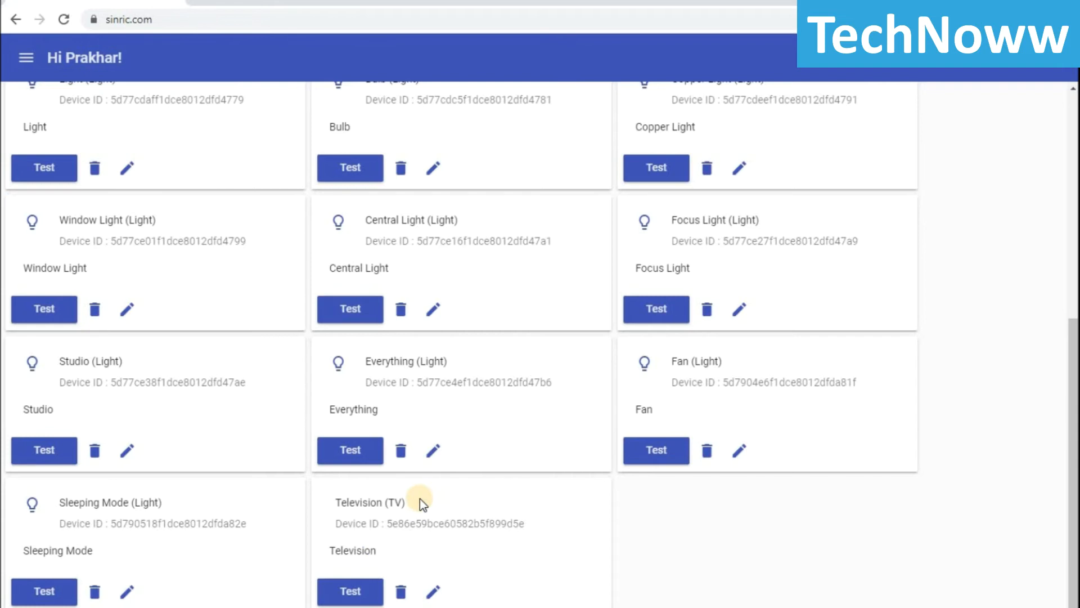
pyautogui.scroll(3)
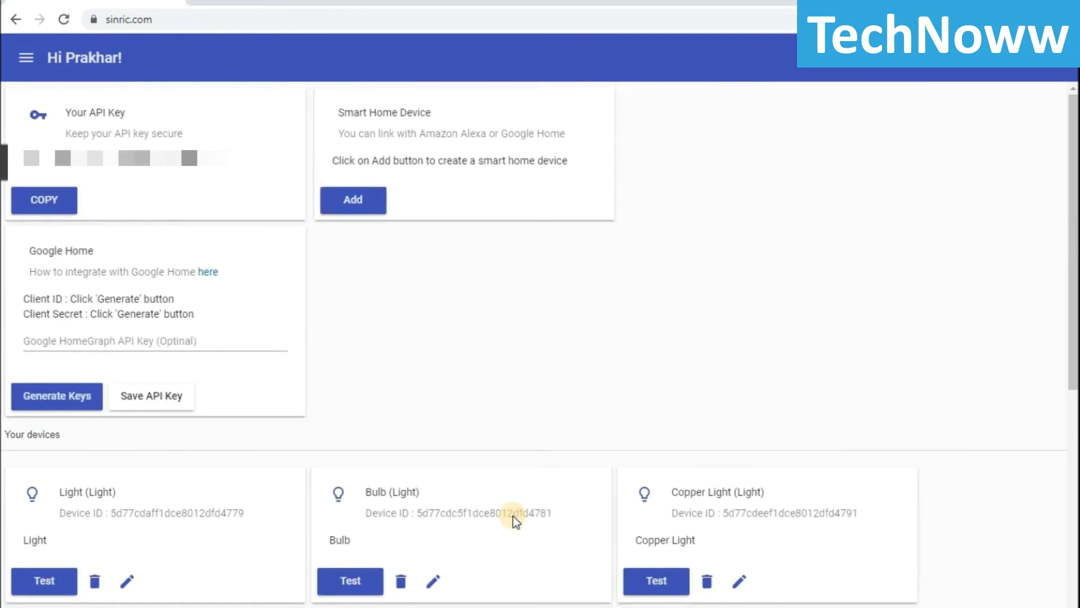
pyautogui.scroll(-3)
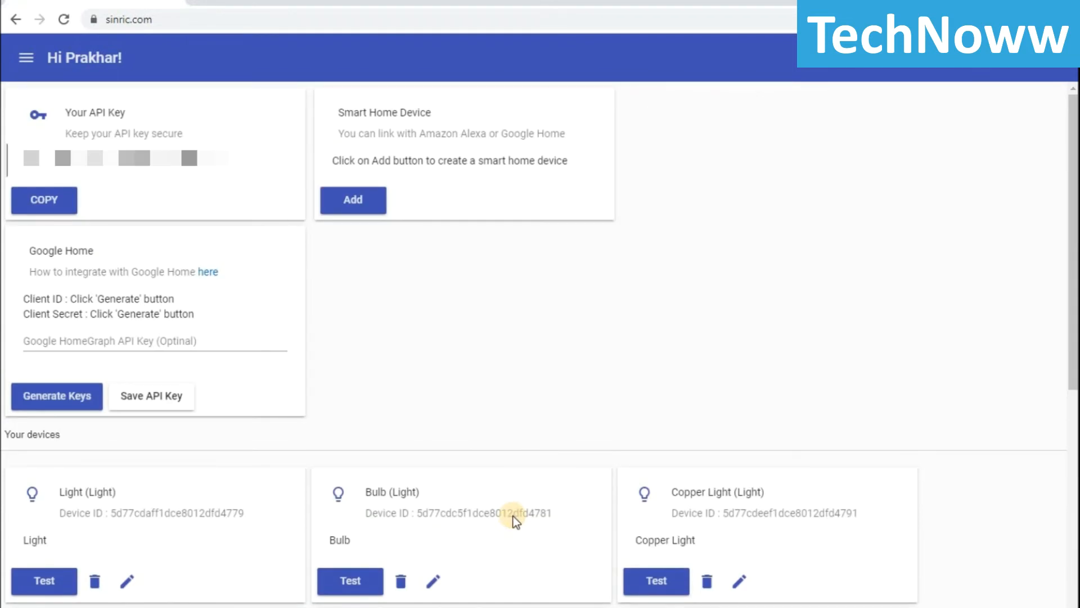
pyautogui.moveTo(210, 8)
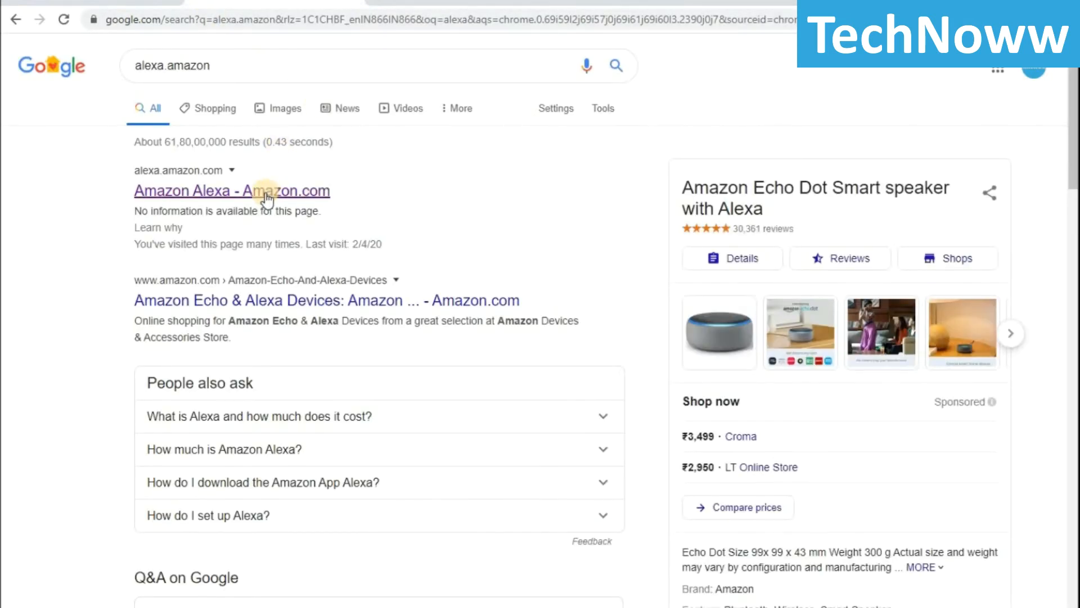
# Sign in to the Alexa web app from the search result with 'Keep me signed in' ticked.
pyautogui.click(232, 192)
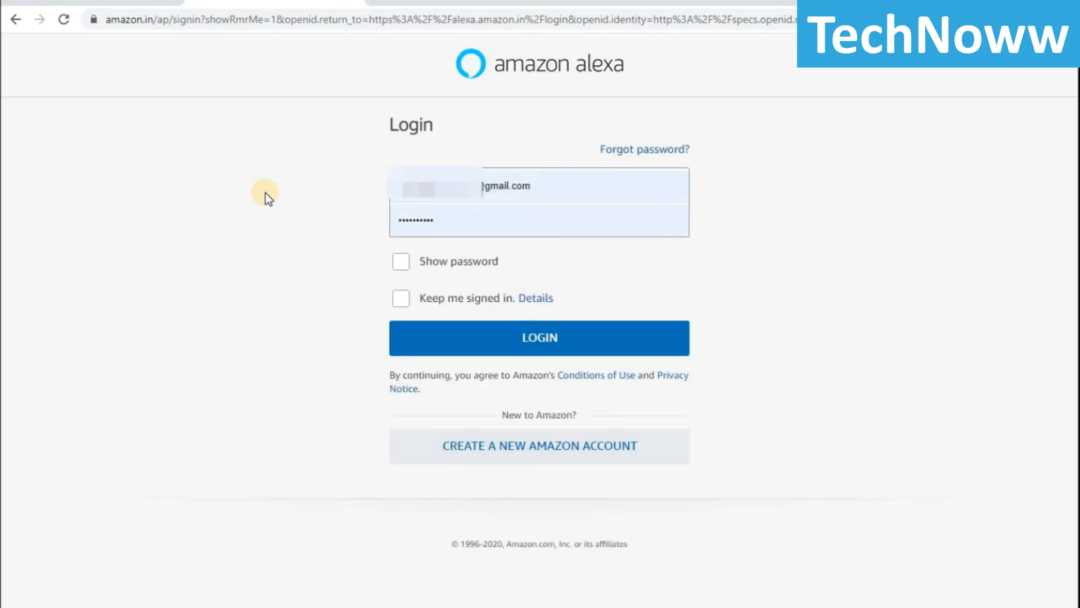
pyautogui.click(401, 297)
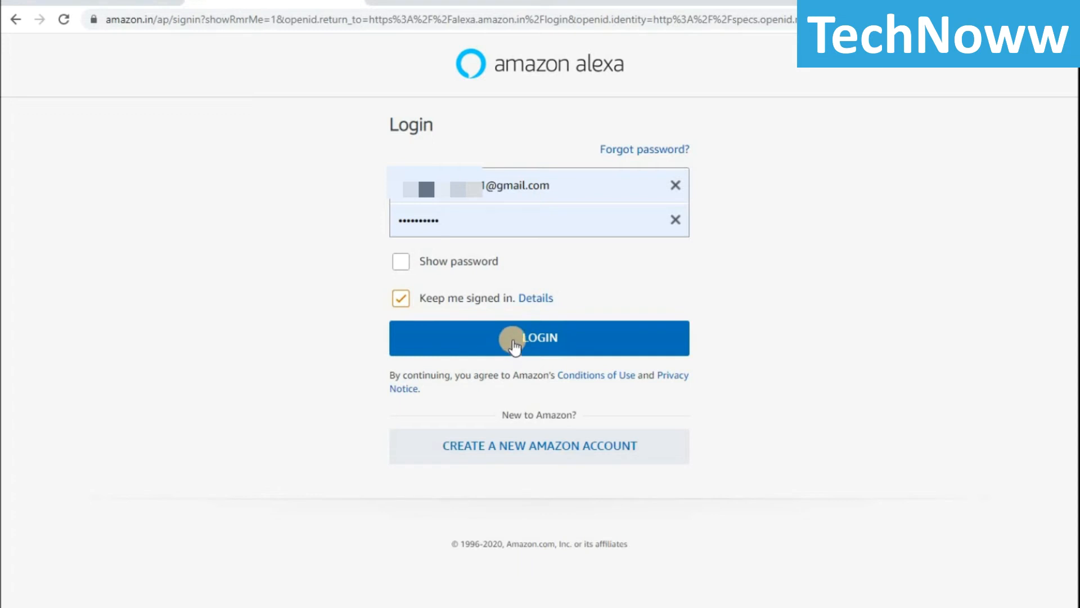
pyautogui.click(539, 339)
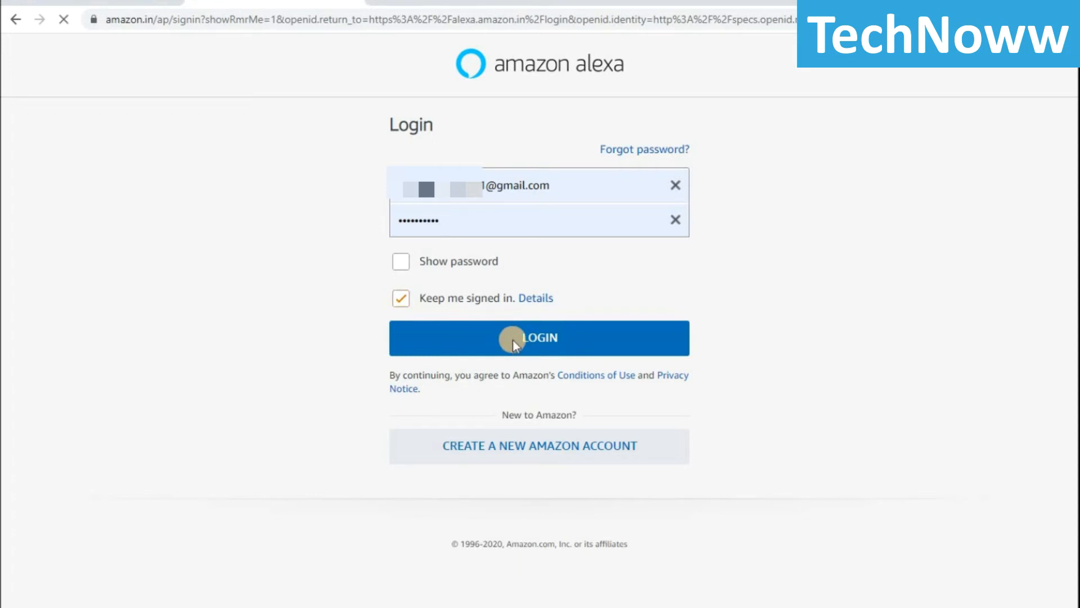
pyautogui.click(539, 337)
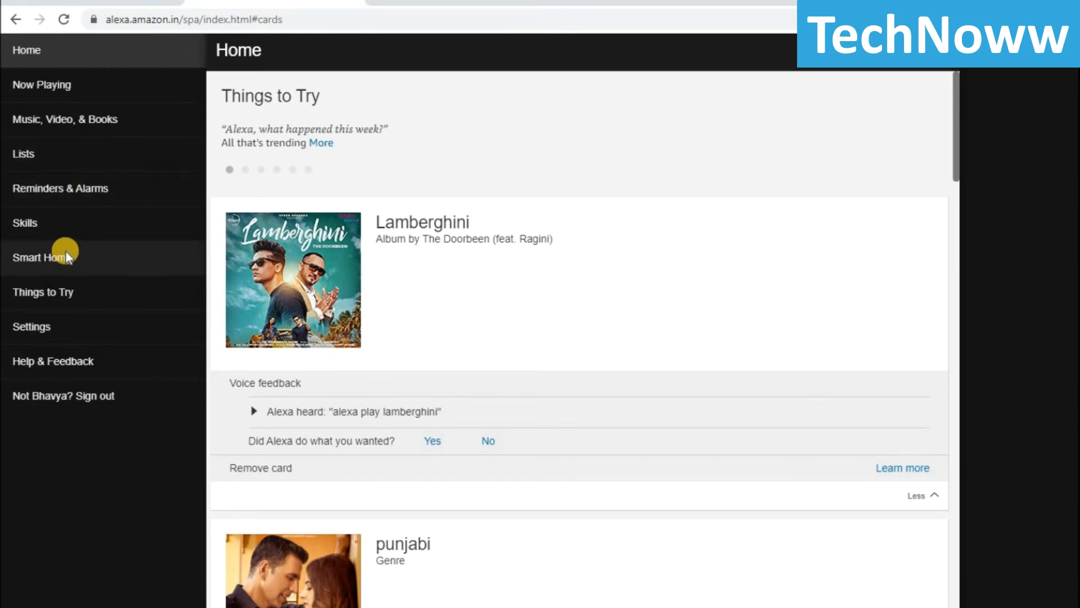
# Search Alexa's Smart Home Skills for sinric and select the Sinric skill suggestion.
pyautogui.click(41, 257)
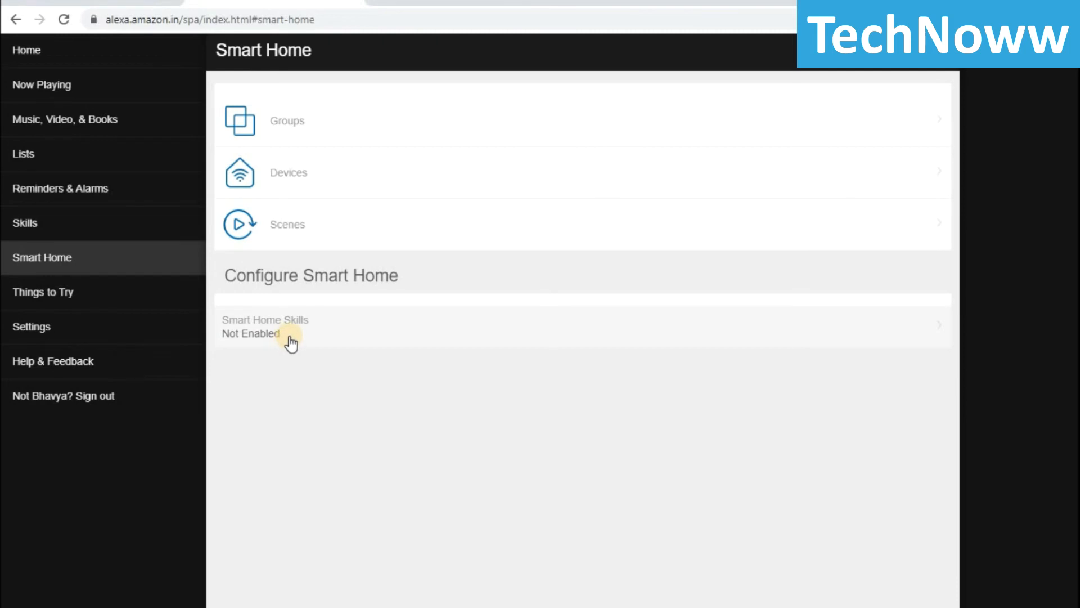
pyautogui.click(264, 325)
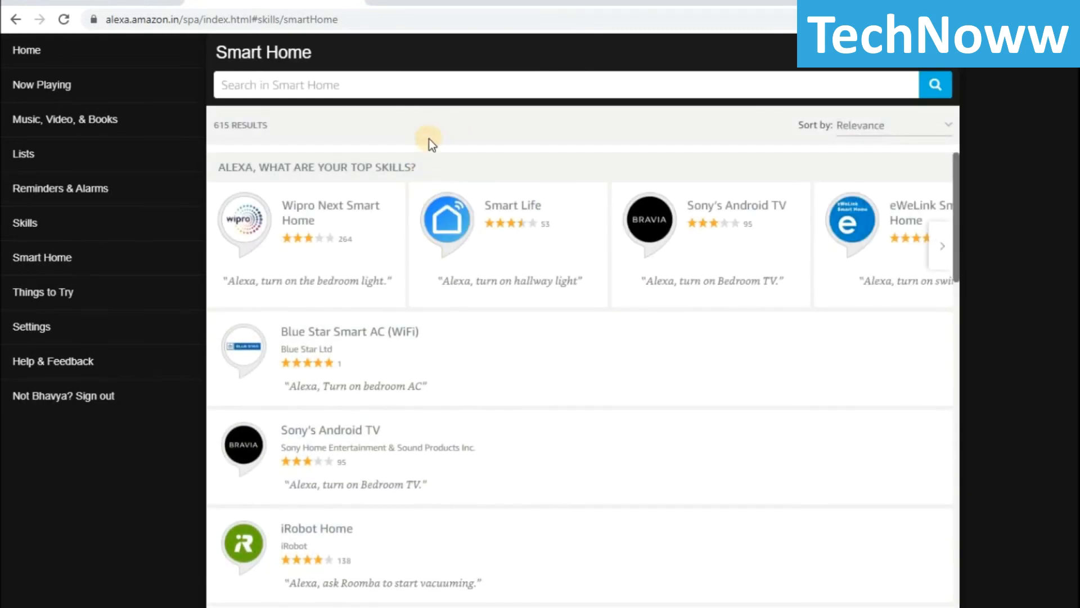
pyautogui.write('sinric')
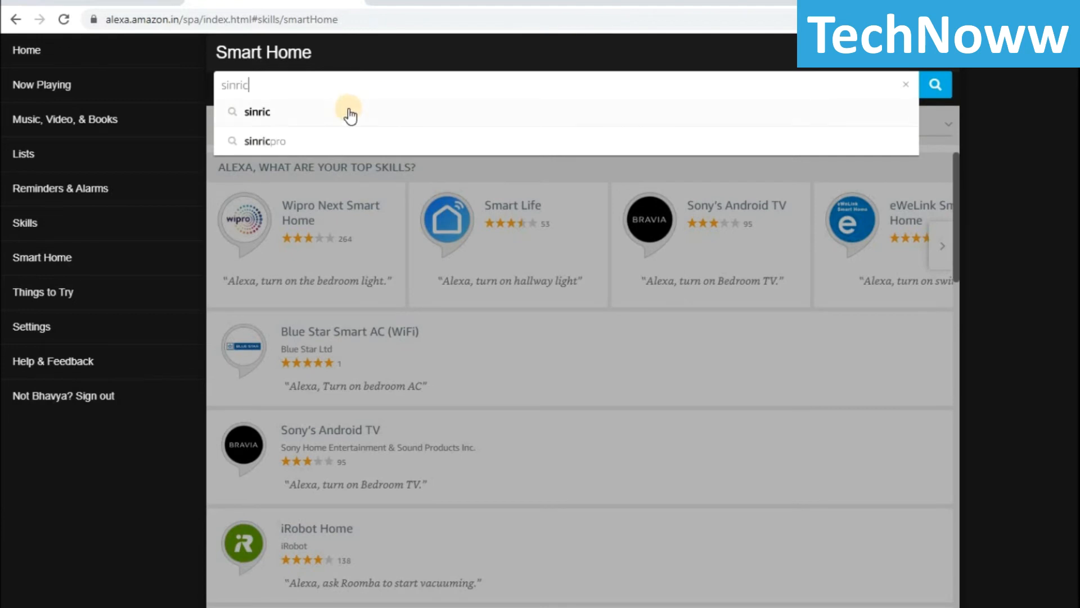
pyautogui.click(256, 111)
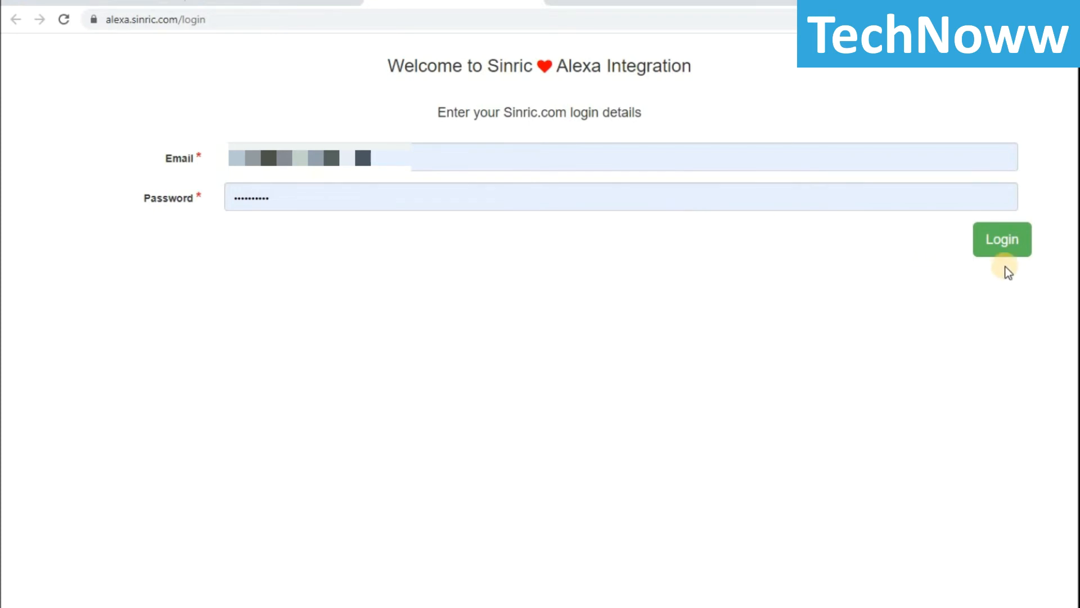
# Log in on the Sinric Alexa Integration page to link the account and enable the skill.
pyautogui.click(1001, 239)
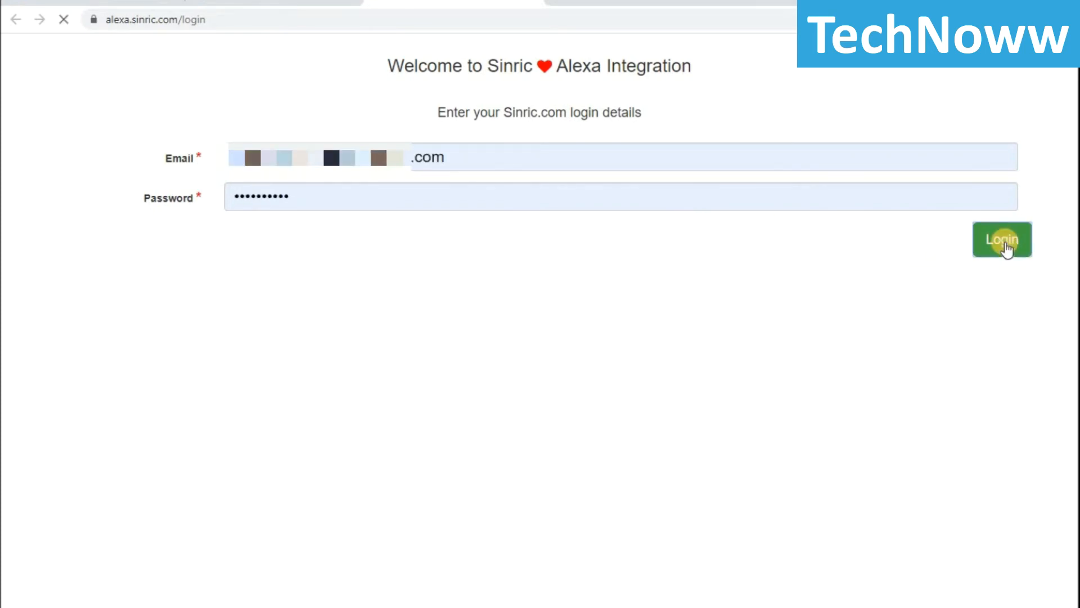
pyautogui.click(1001, 239)
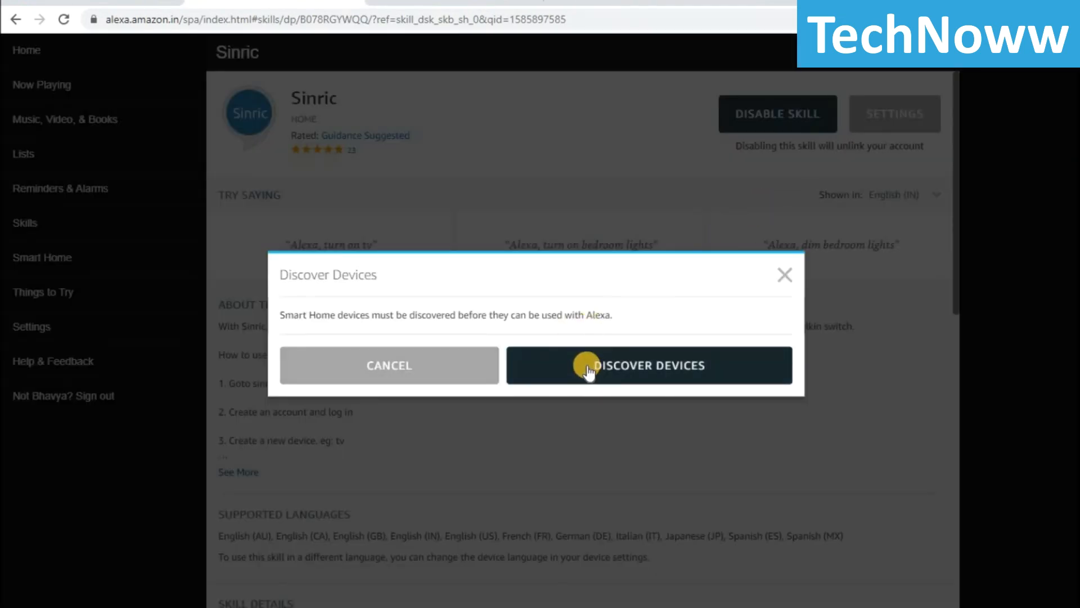
# Run Discover Devices so Television, Fan, Bulb and the lights appear in Alexa's Devices list.
pyautogui.click(648, 364)
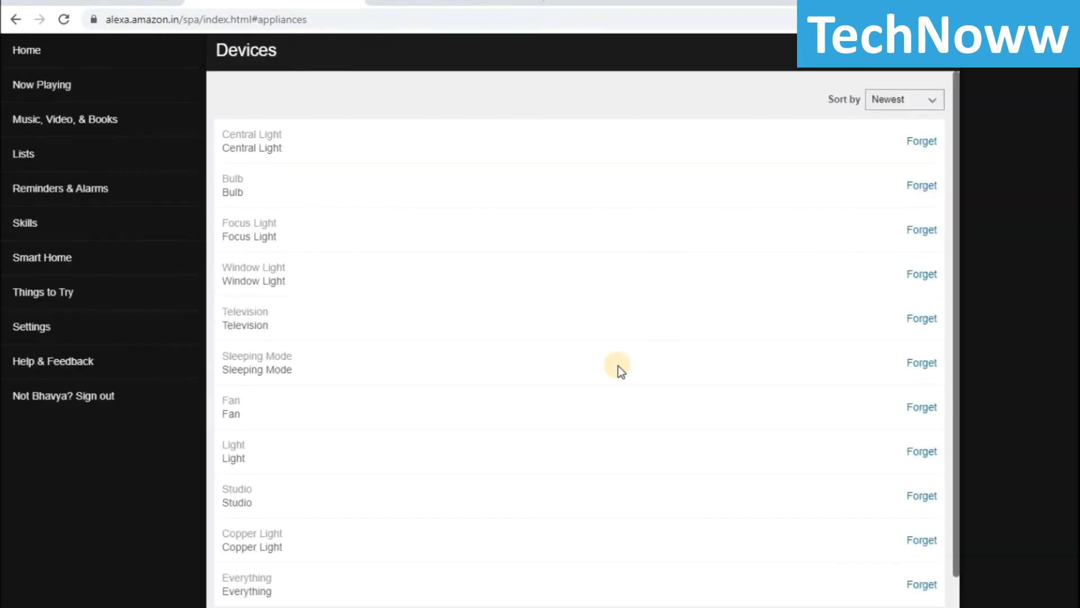
pyautogui.scroll(-3)
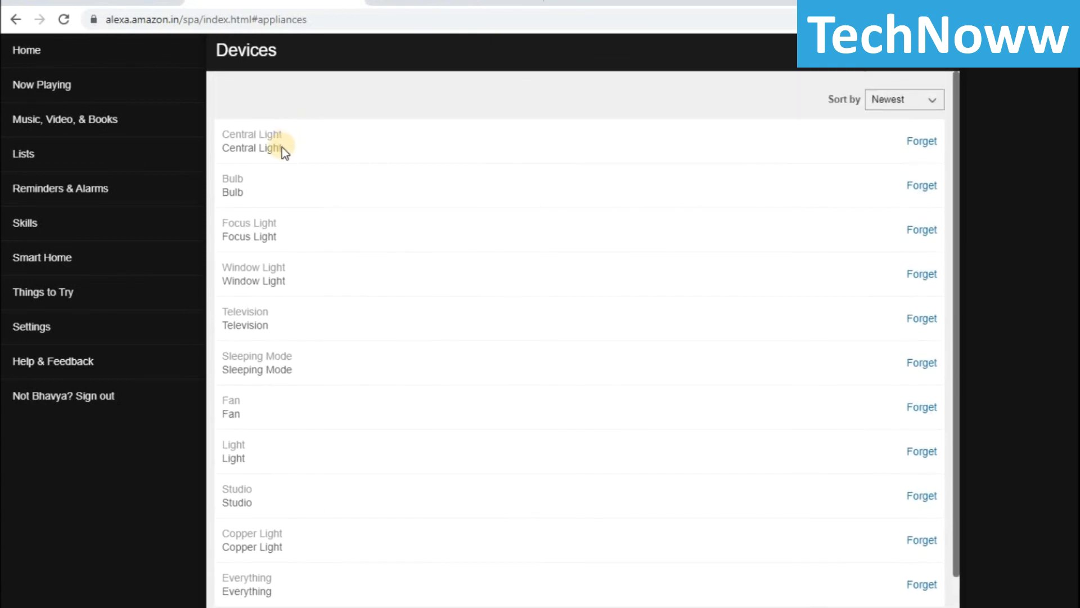
pyautogui.moveTo(279, 324)
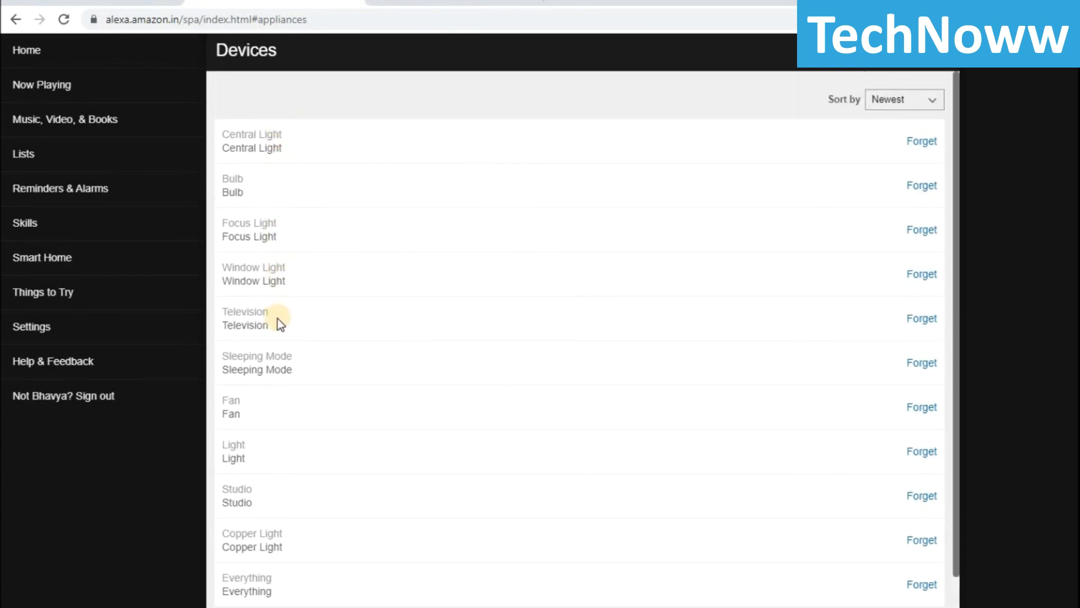
pyautogui.scroll(-3)
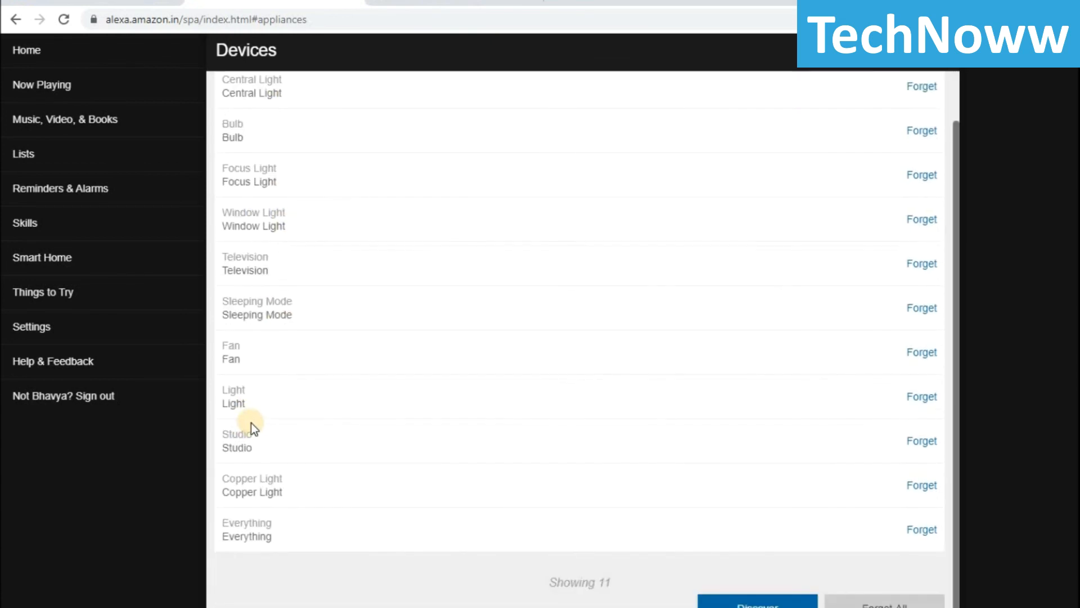
pyautogui.scroll(-3)
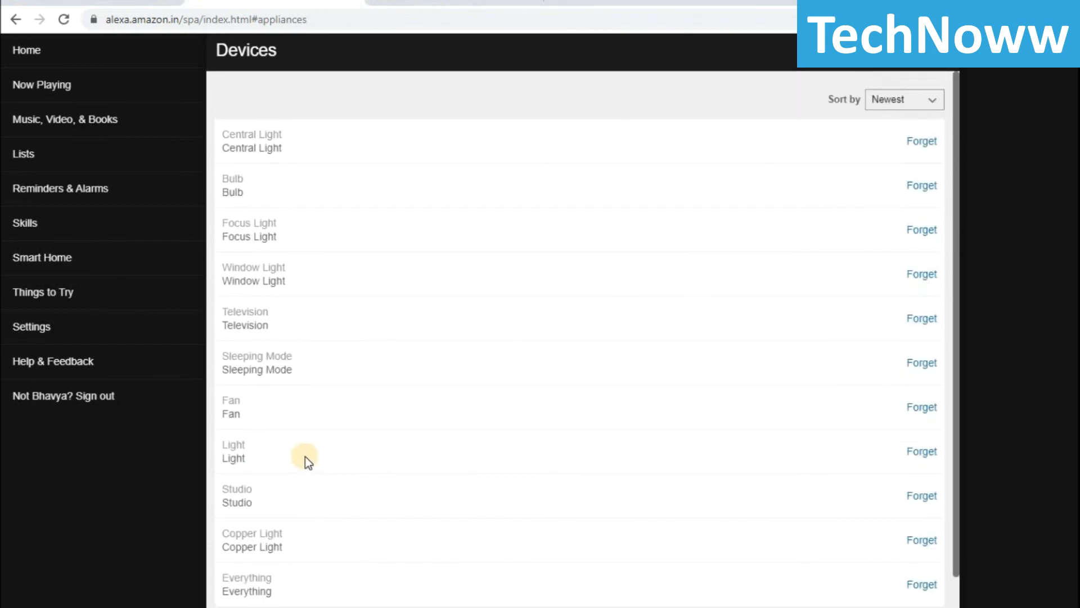
pyautogui.scroll(-3)
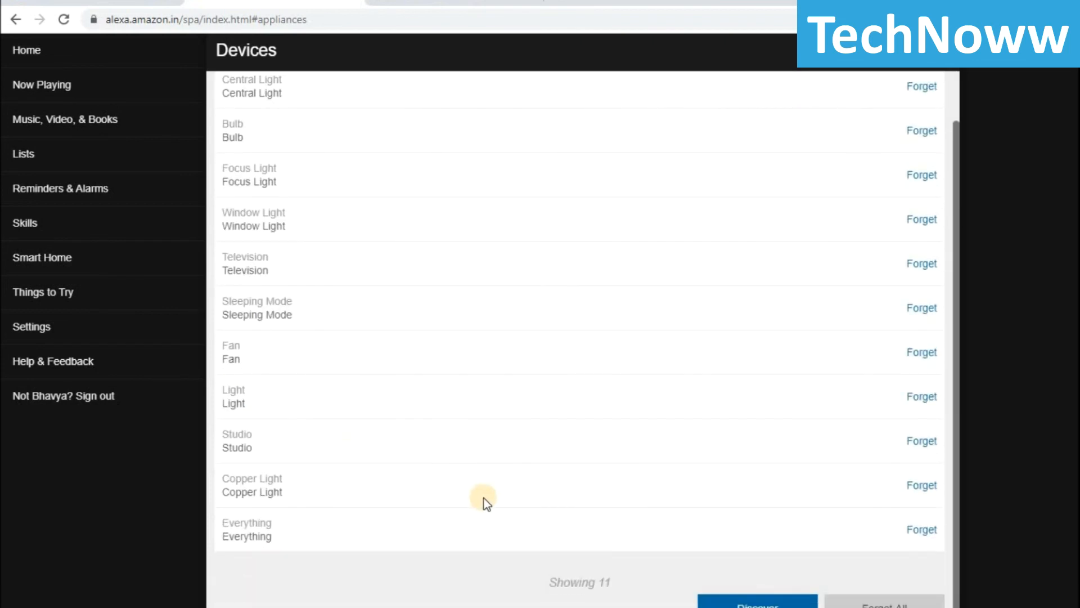